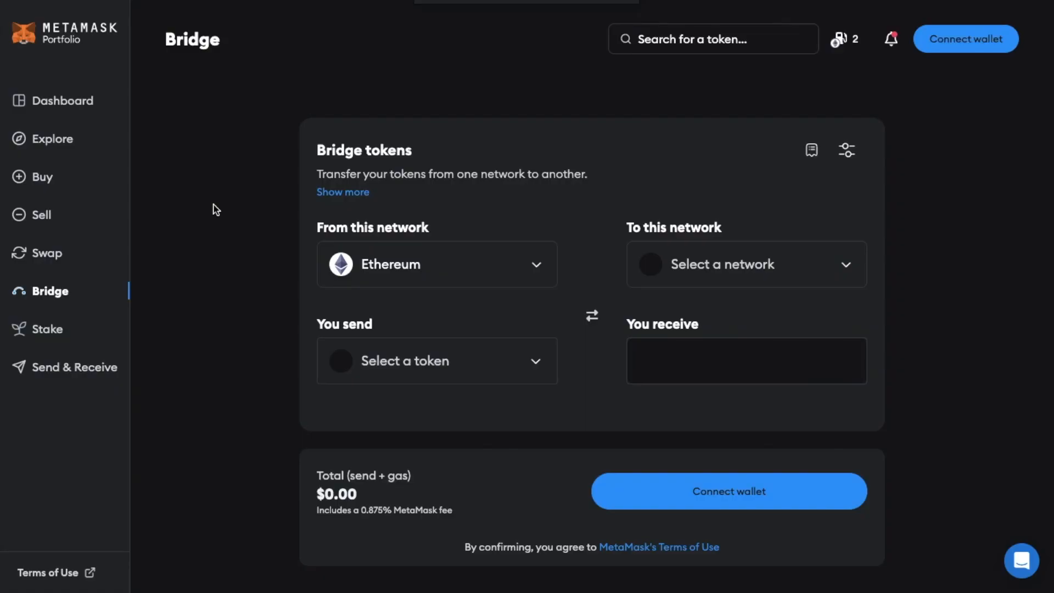
{"action": "mouse_move", "coordinate": [679, 276]}
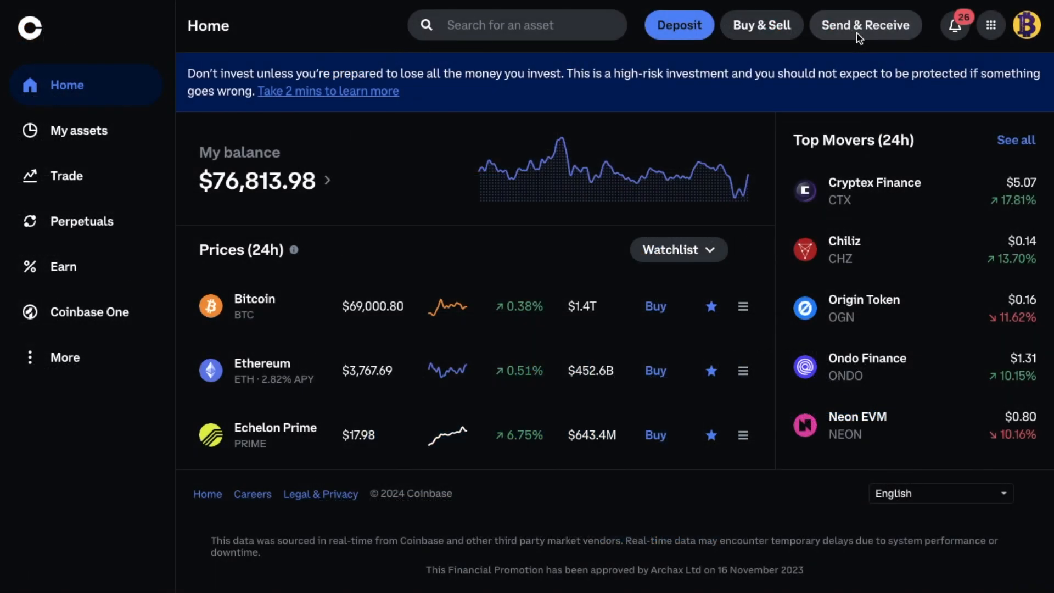
Step: Begin a Coinbase send from Send & Receive and pick Ethereum as the asset
{"action": "left_click", "coordinate": [866, 24]}
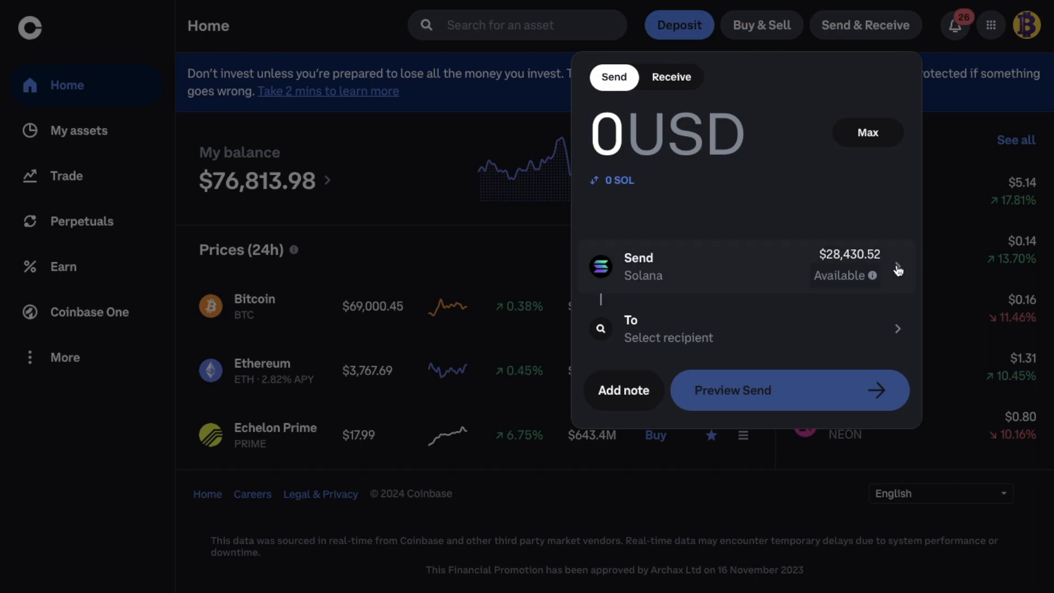
{"action": "left_click", "coordinate": [746, 267]}
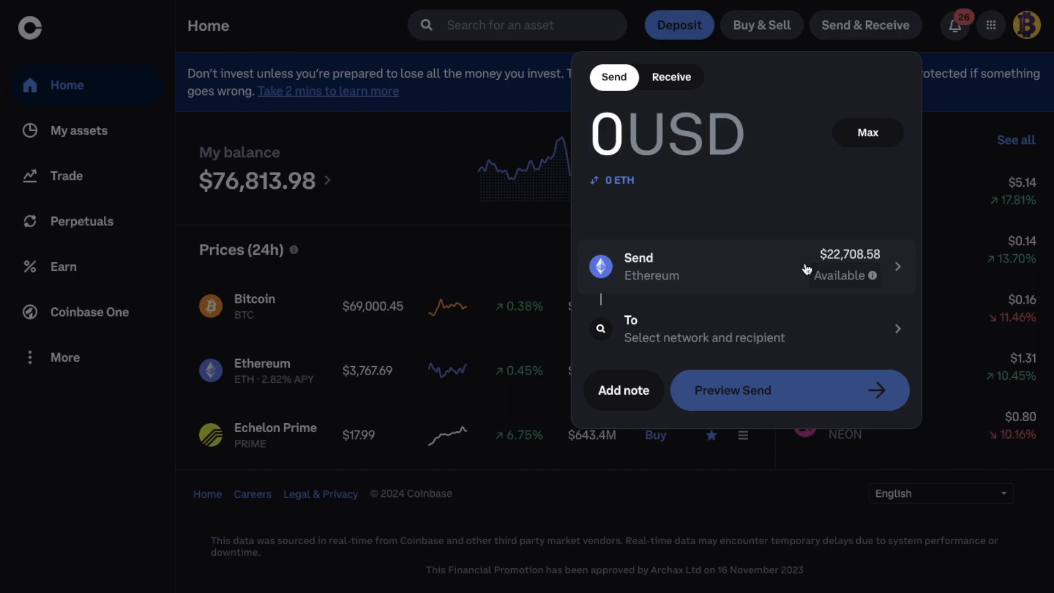
{"action": "mouse_move", "coordinate": [769, 150]}
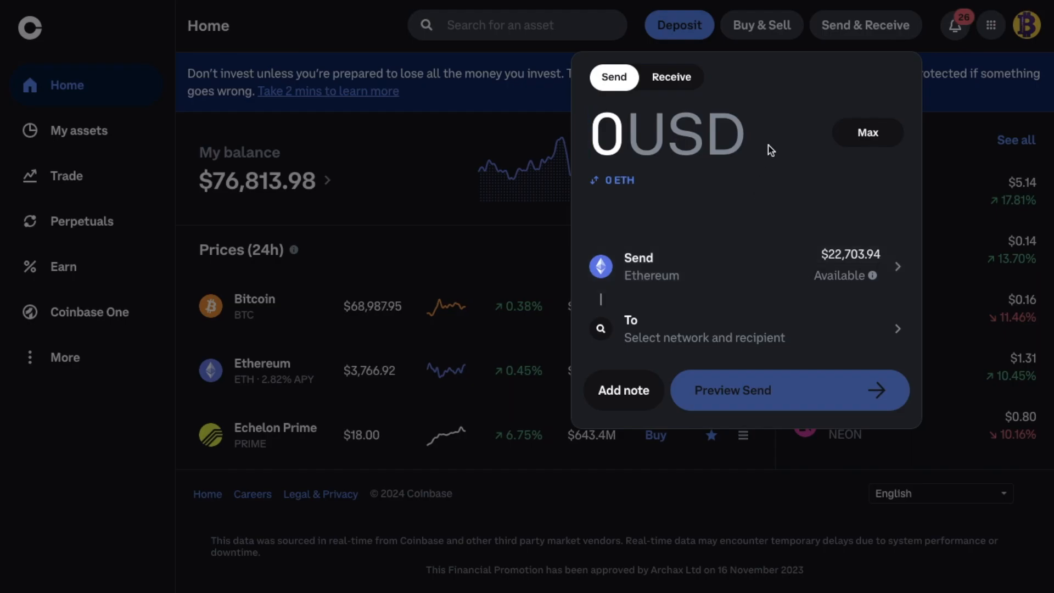
{"action": "mouse_move", "coordinate": [884, 117]}
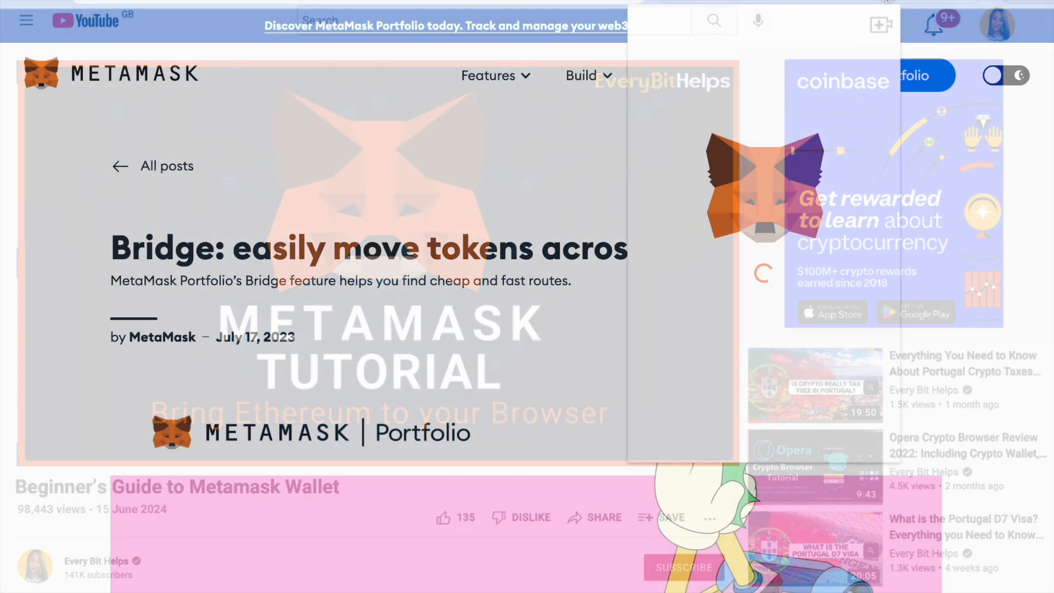
Step: Launch the Portfolio Bridge tokens page from the MetaMask extension popup
{"action": "left_click", "coordinate": [849, 26]}
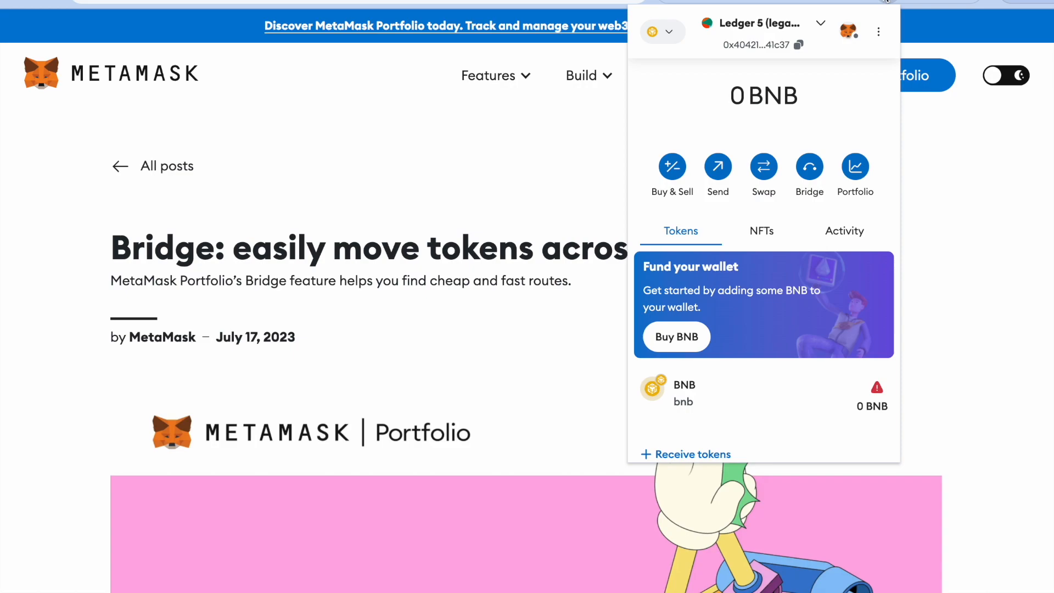
{"action": "mouse_move", "coordinate": [826, 174]}
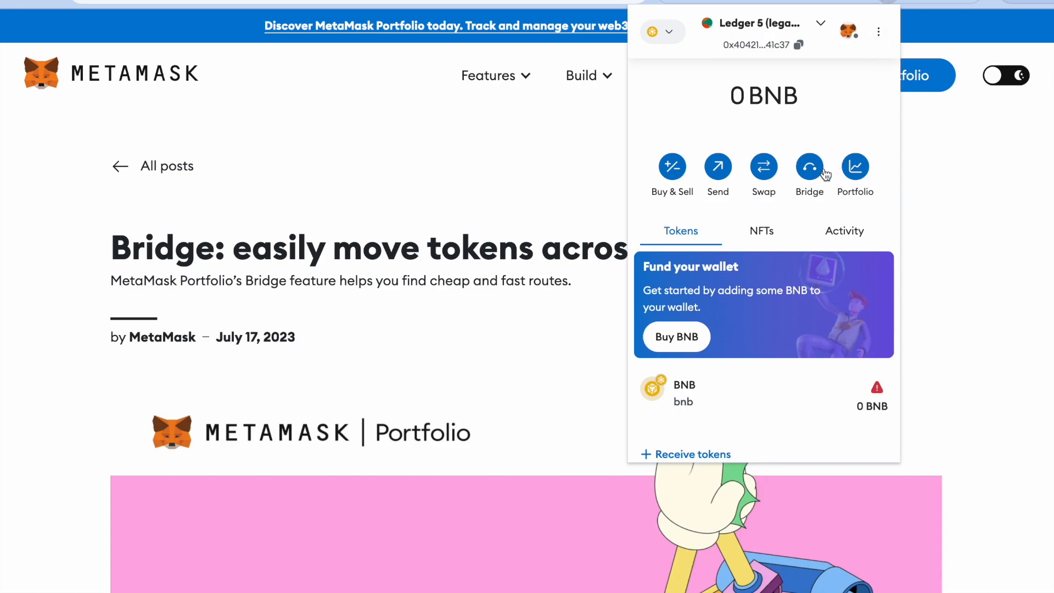
{"action": "mouse_move", "coordinate": [812, 206]}
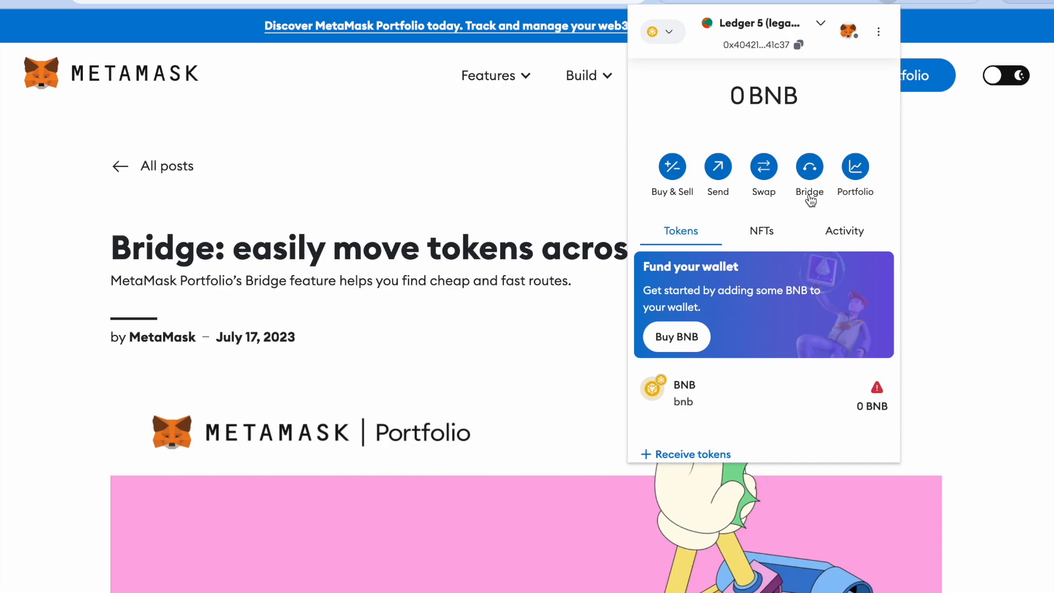
{"action": "left_click", "coordinate": [809, 167]}
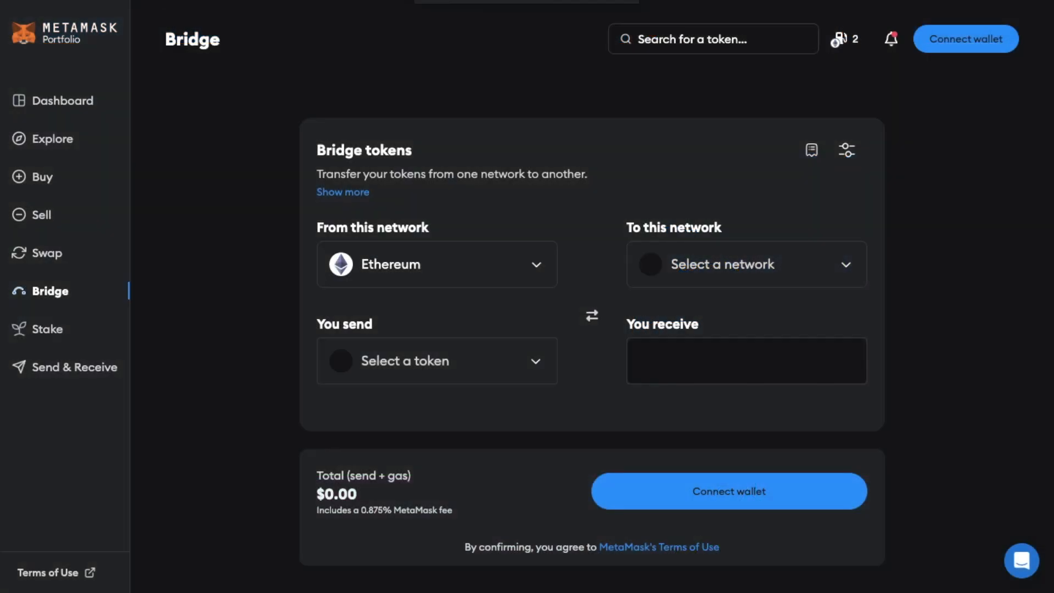
{"action": "mouse_move", "coordinate": [188, 92]}
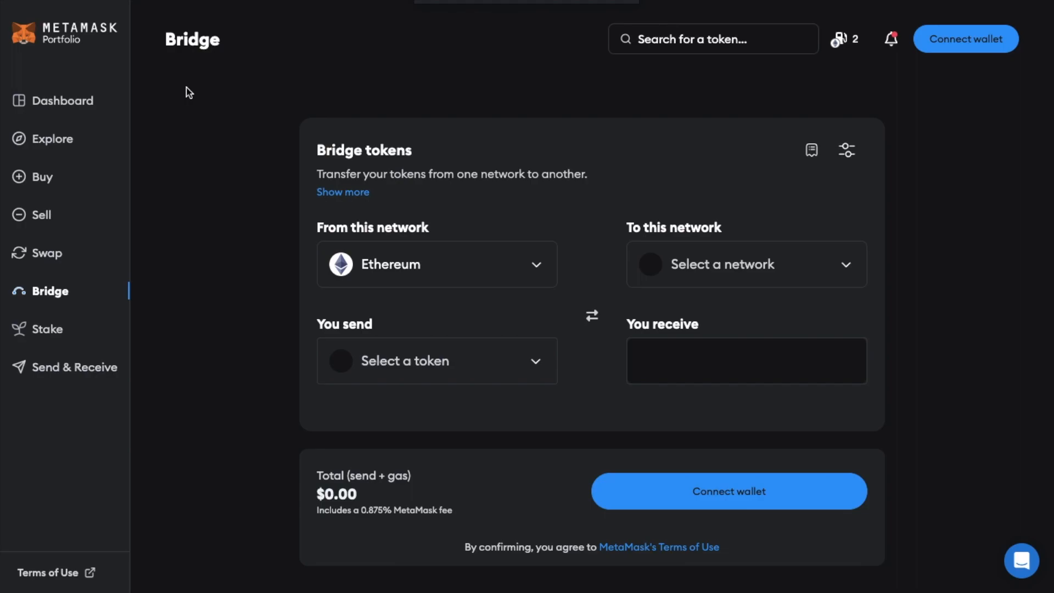
{"action": "mouse_move", "coordinate": [216, 209]}
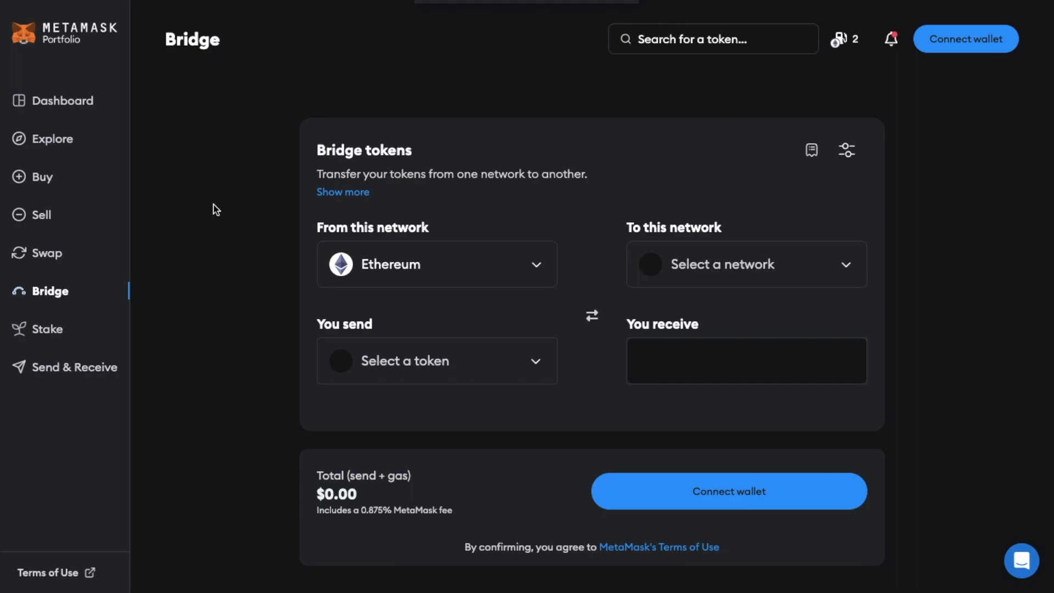
{"action": "mouse_move", "coordinate": [372, 275]}
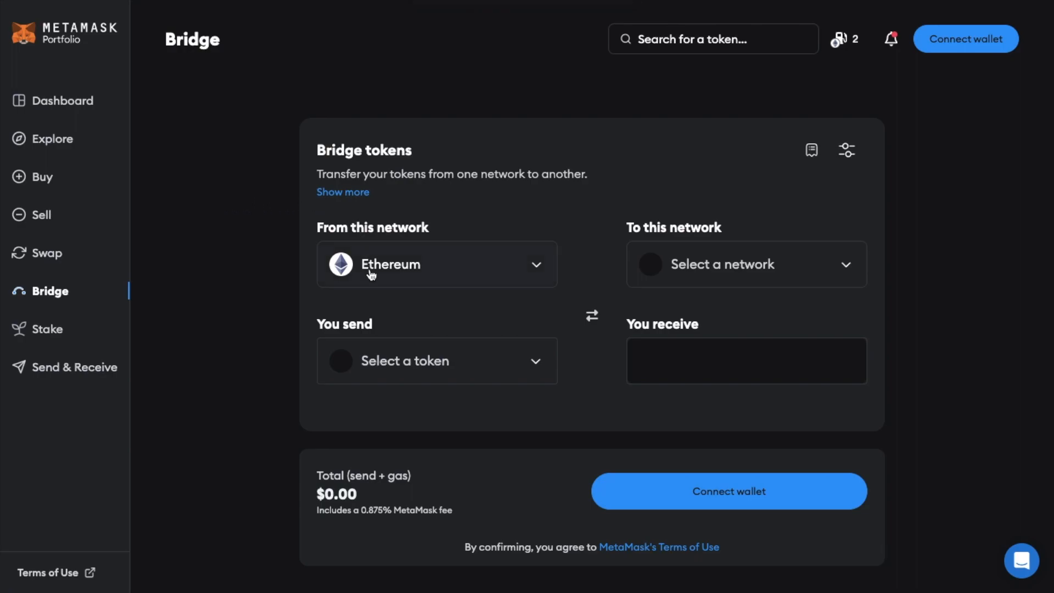
{"action": "mouse_move", "coordinate": [723, 525]}
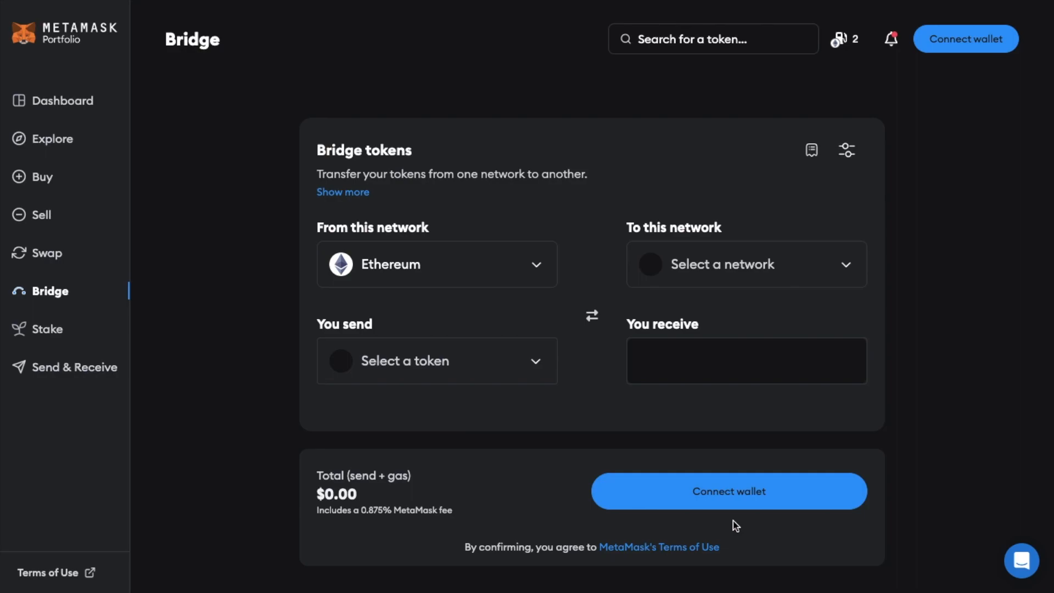
Step: Connect Account 1 to the Portfolio bridge site and approve the connection
{"action": "left_click", "coordinate": [728, 491]}
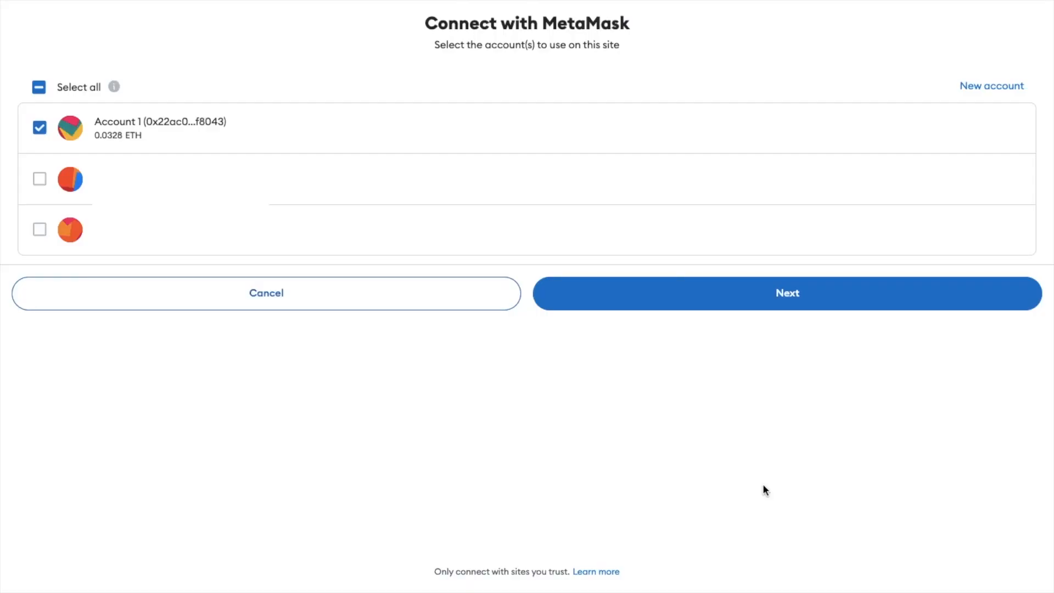
{"action": "mouse_move", "coordinate": [740, 296]}
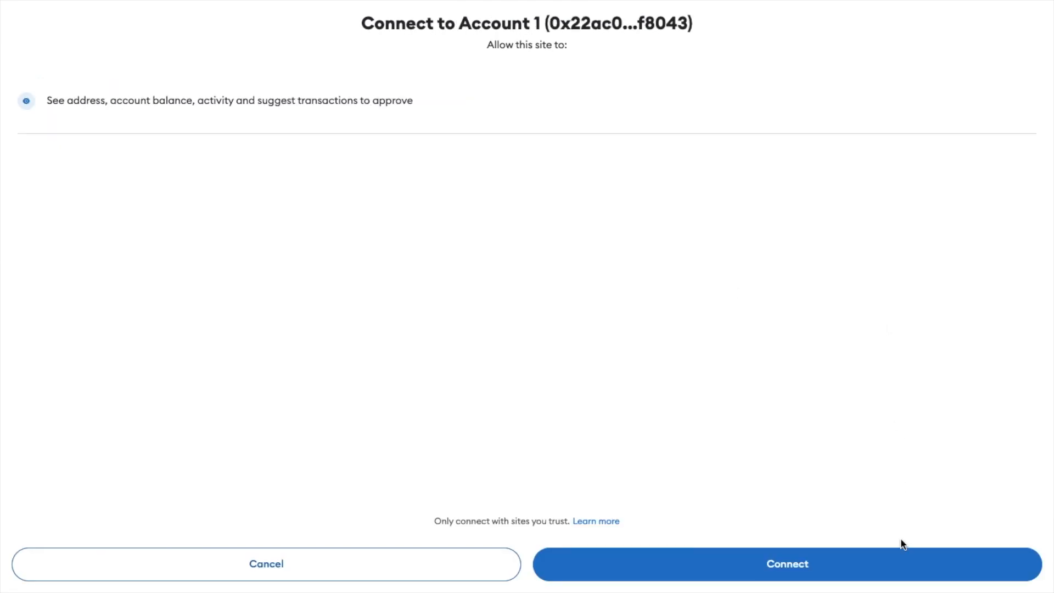
{"action": "left_click", "coordinate": [787, 564]}
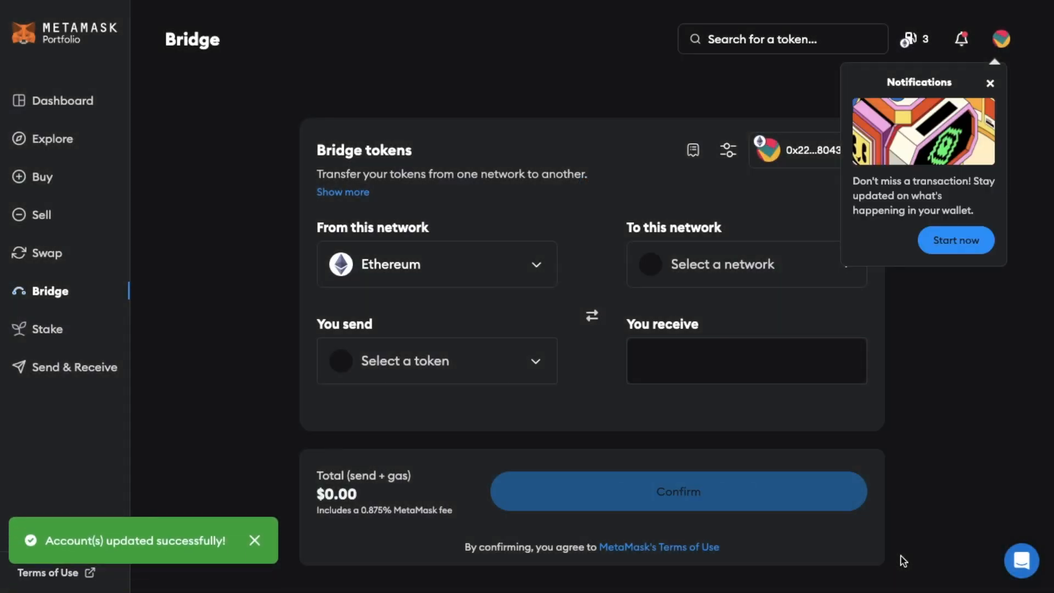
Step: Dismiss notifications, send ETH to the Base network, and enter 0.01 ETH
{"action": "left_click", "coordinate": [990, 83]}
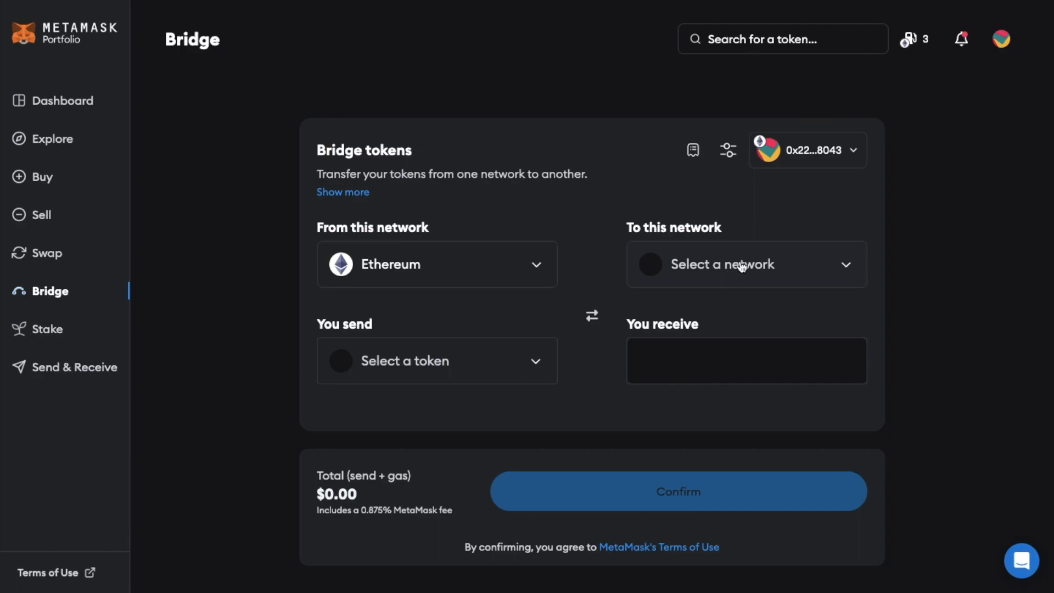
{"action": "mouse_move", "coordinate": [337, 242]}
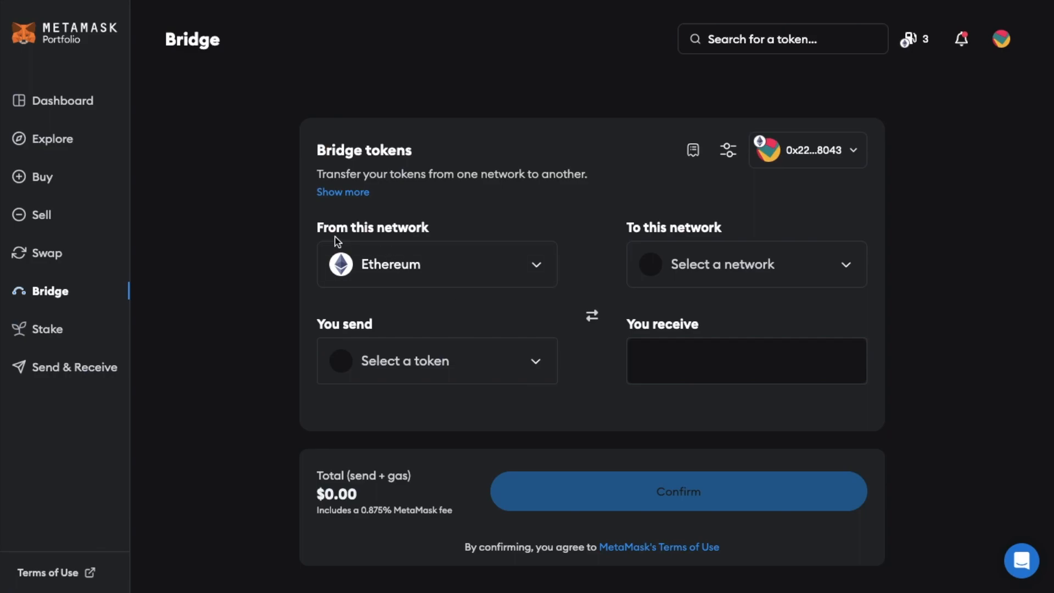
{"action": "mouse_move", "coordinate": [501, 249]}
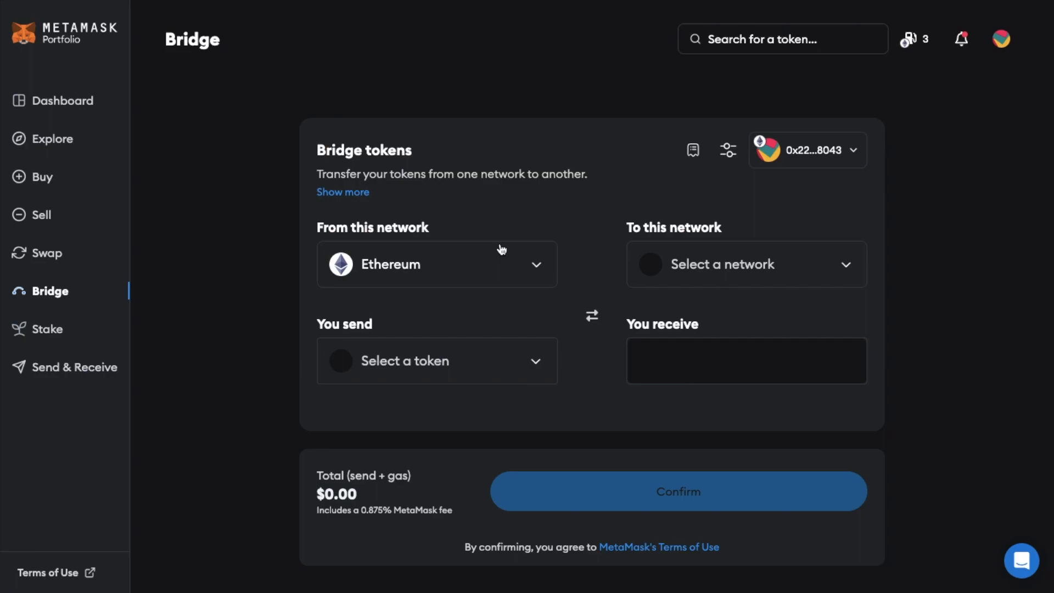
{"action": "mouse_move", "coordinate": [513, 355]}
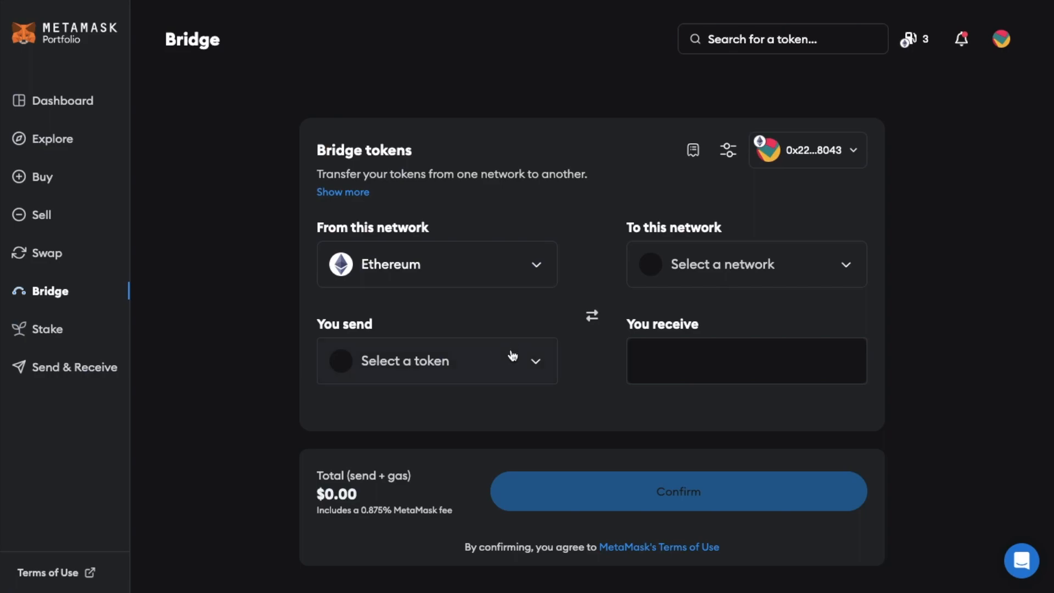
{"action": "left_click", "coordinate": [437, 360]}
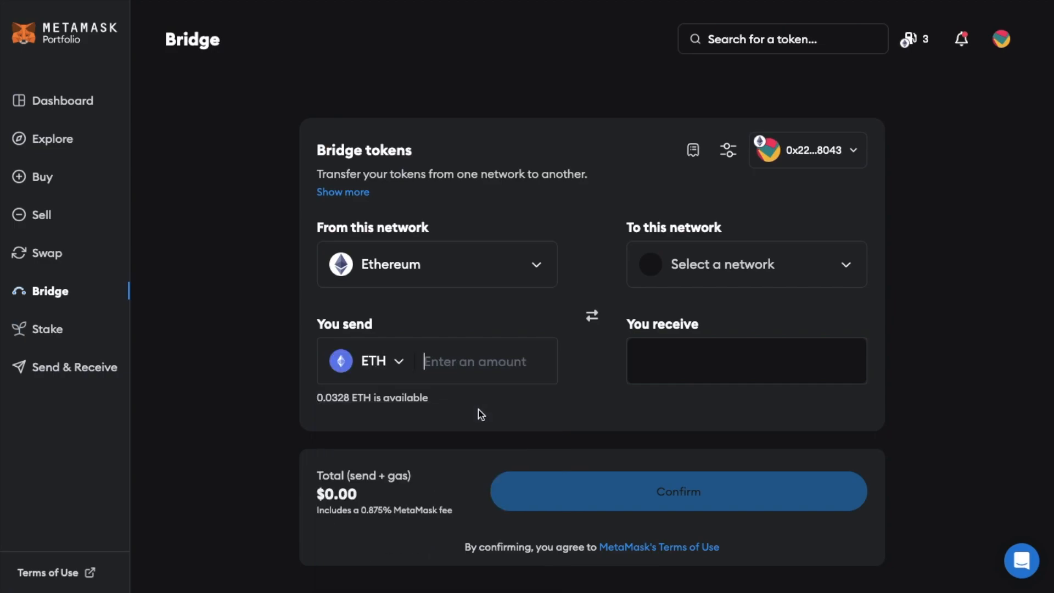
{"action": "left_click", "coordinate": [745, 264]}
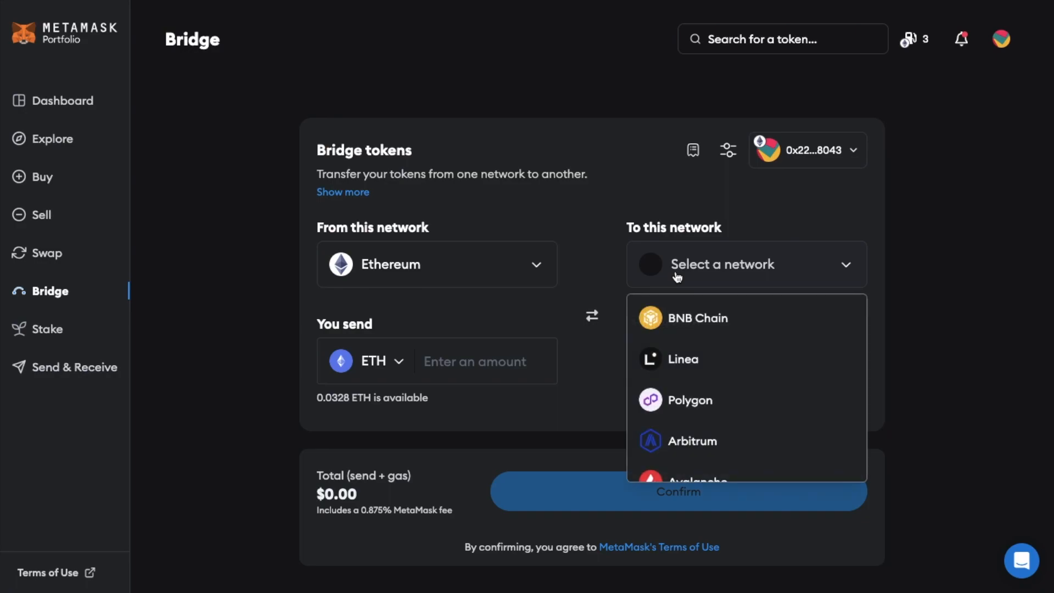
{"action": "mouse_move", "coordinate": [704, 477]}
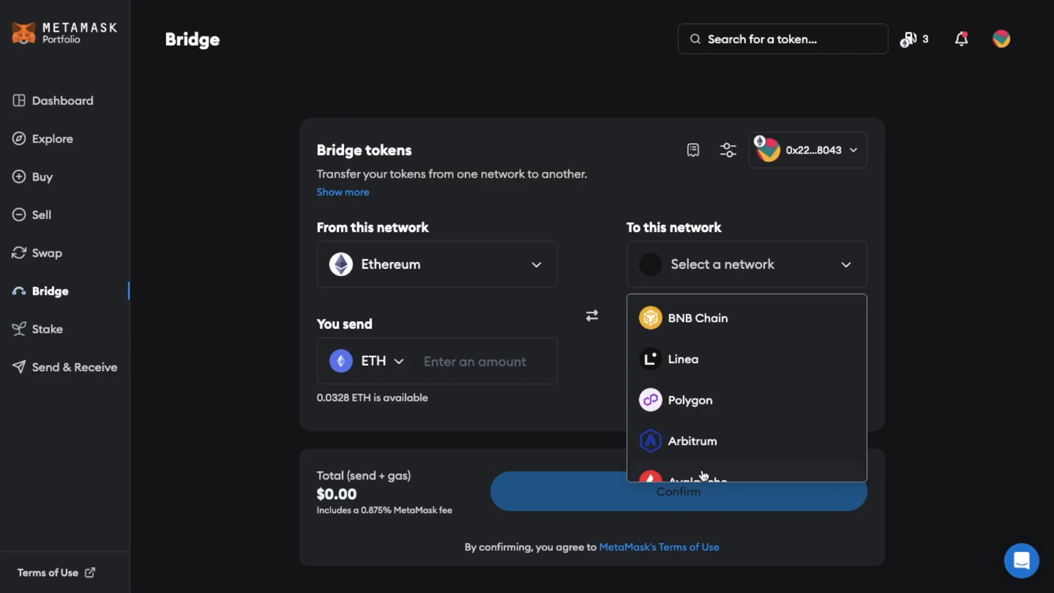
{"action": "scroll", "scroll_direction": "down", "scroll_amount": 3}
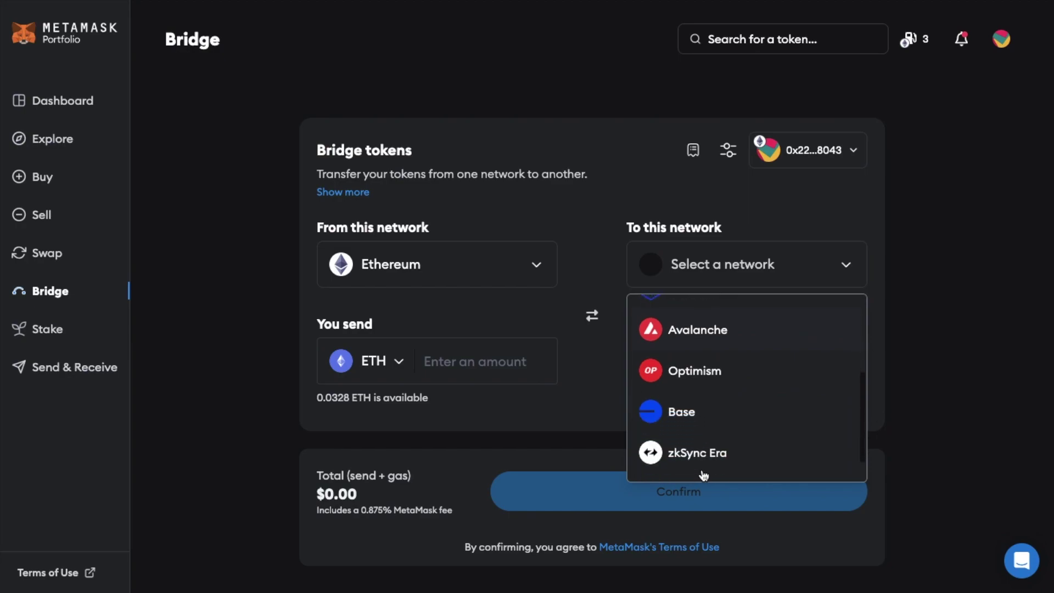
{"action": "left_click", "coordinate": [681, 411]}
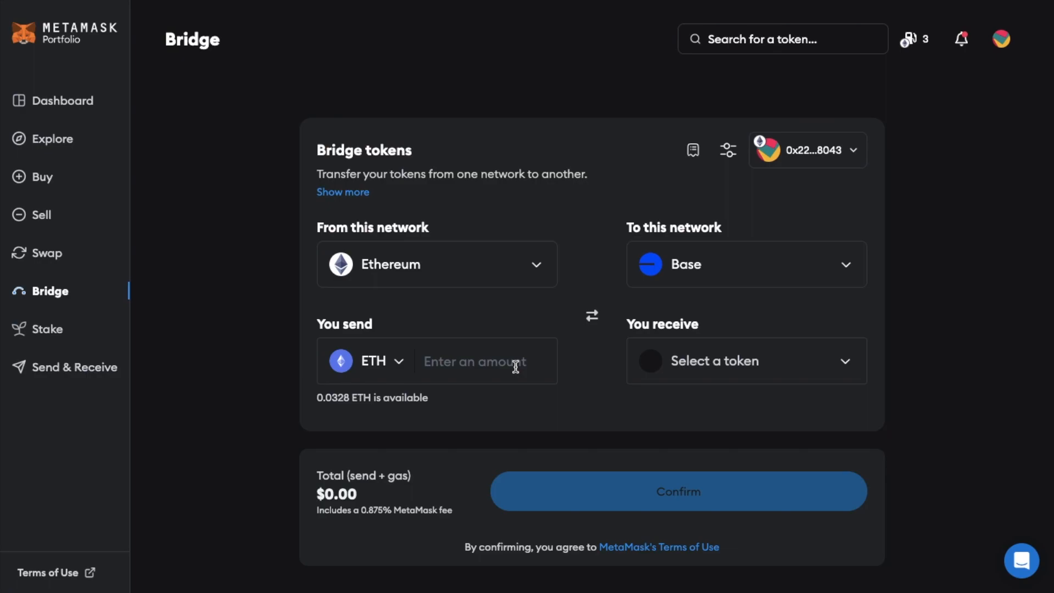
{"action": "type", "text": "0"}
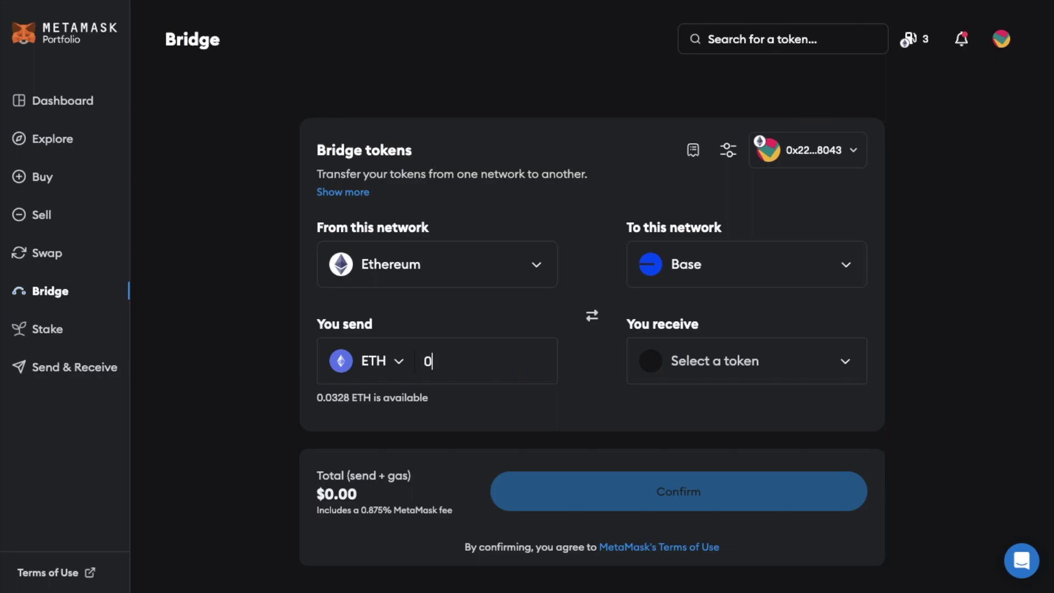
{"action": "type", "text": "0.01"}
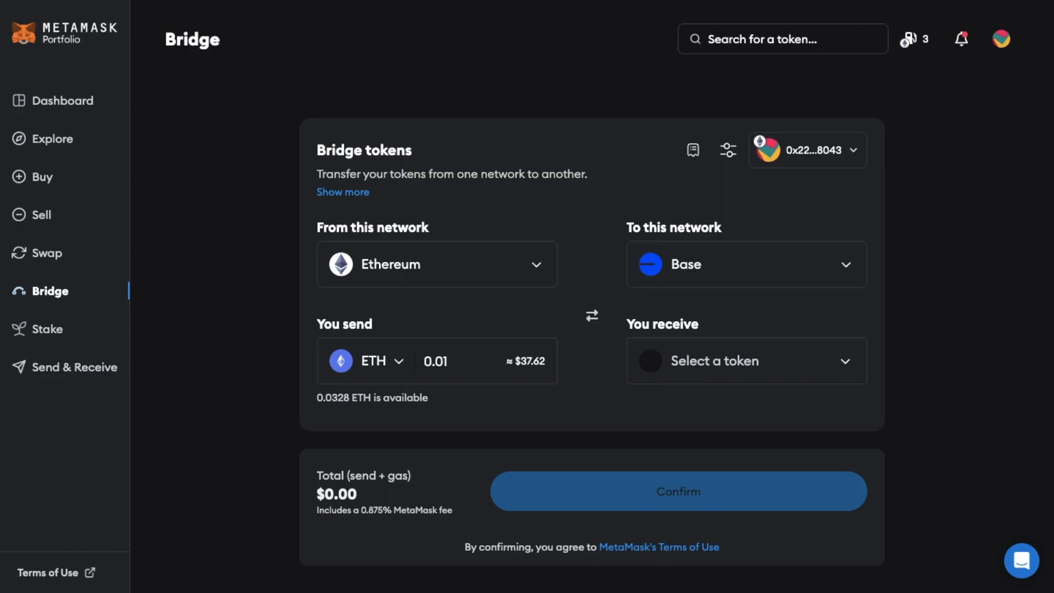
{"action": "mouse_move", "coordinate": [714, 378]}
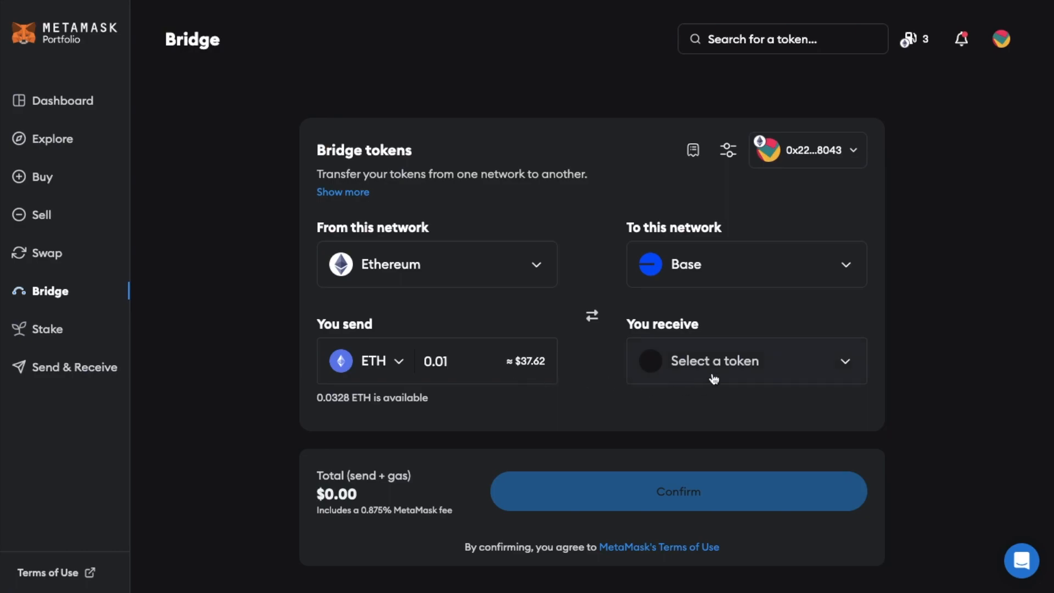
Step: Pick ETH as the receive token on Base, yielding a 0.009877 ETH Across quote
{"action": "left_click", "coordinate": [740, 360]}
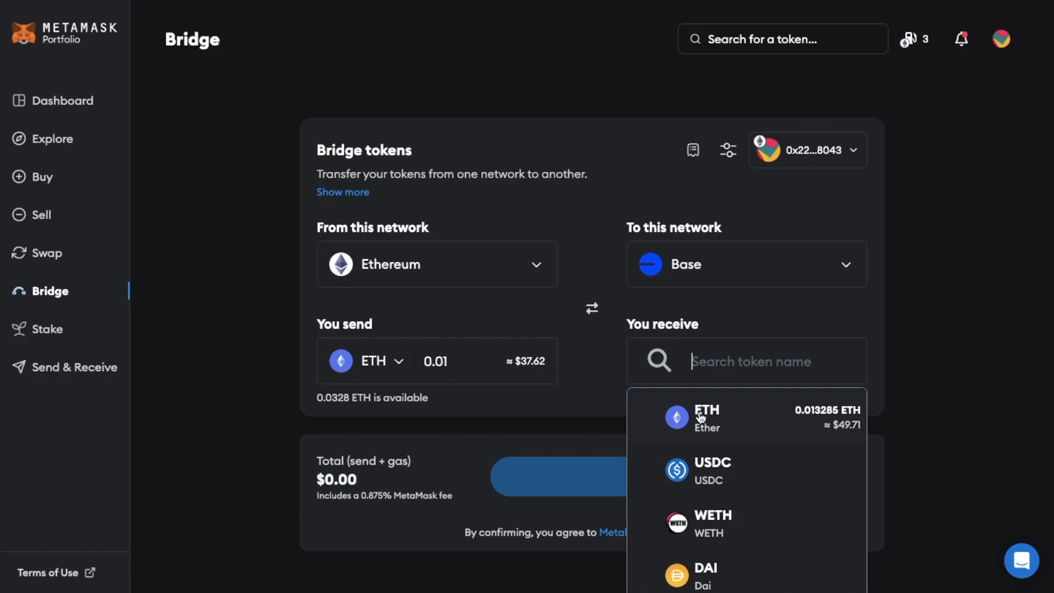
{"action": "left_click", "coordinate": [707, 416]}
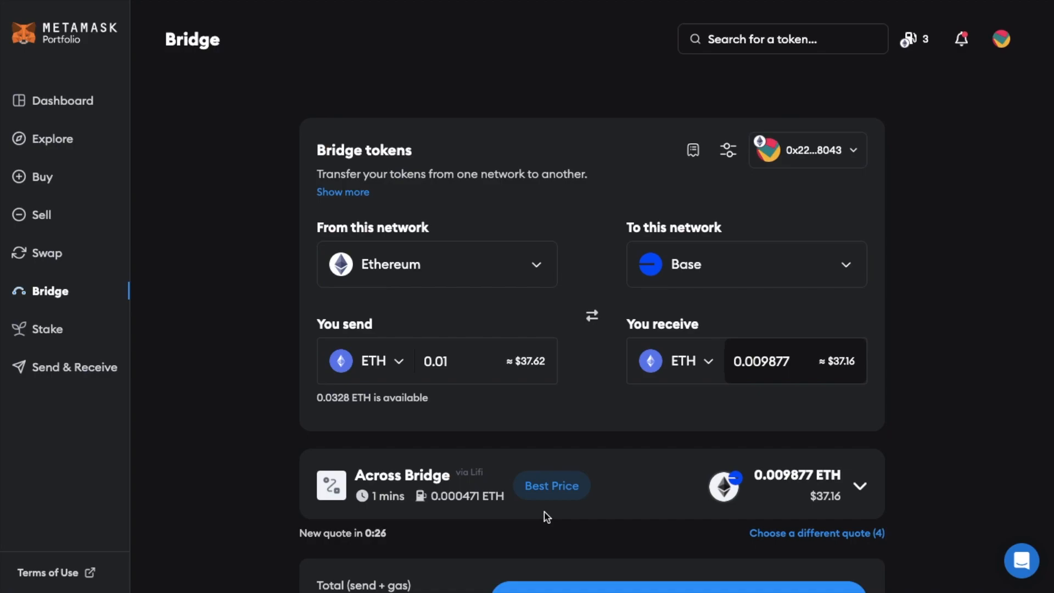
{"action": "mouse_move", "coordinate": [624, 512]}
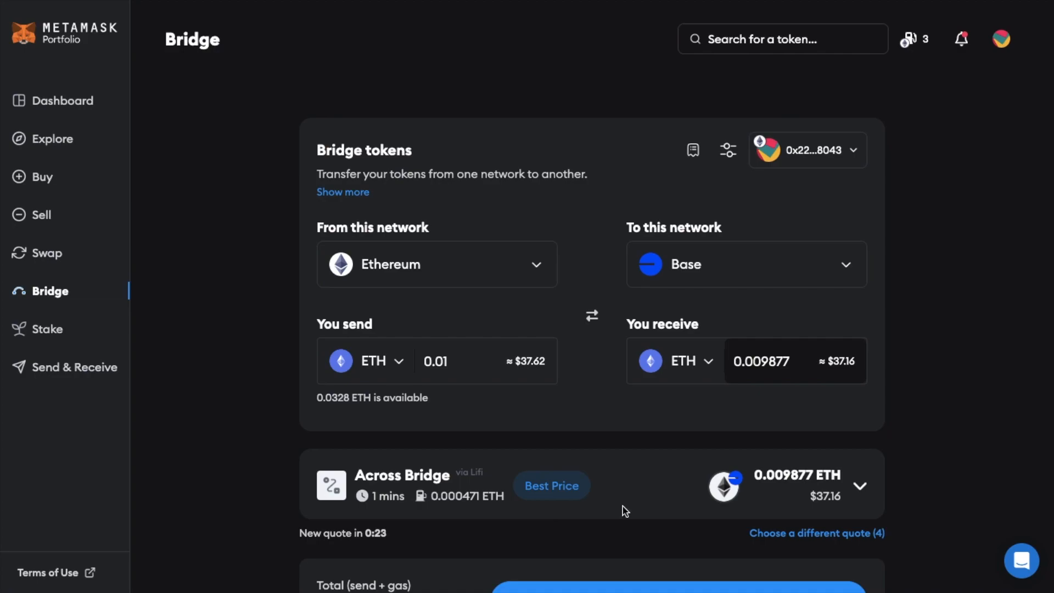
{"action": "scroll", "scroll_direction": "down", "scroll_amount": 3}
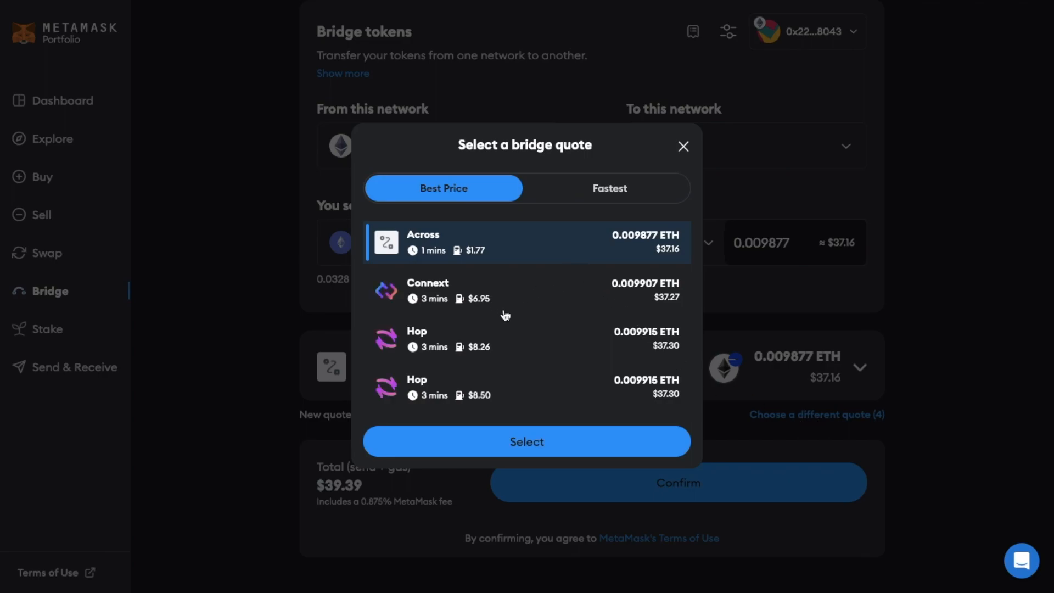
{"action": "mouse_move", "coordinate": [518, 396]}
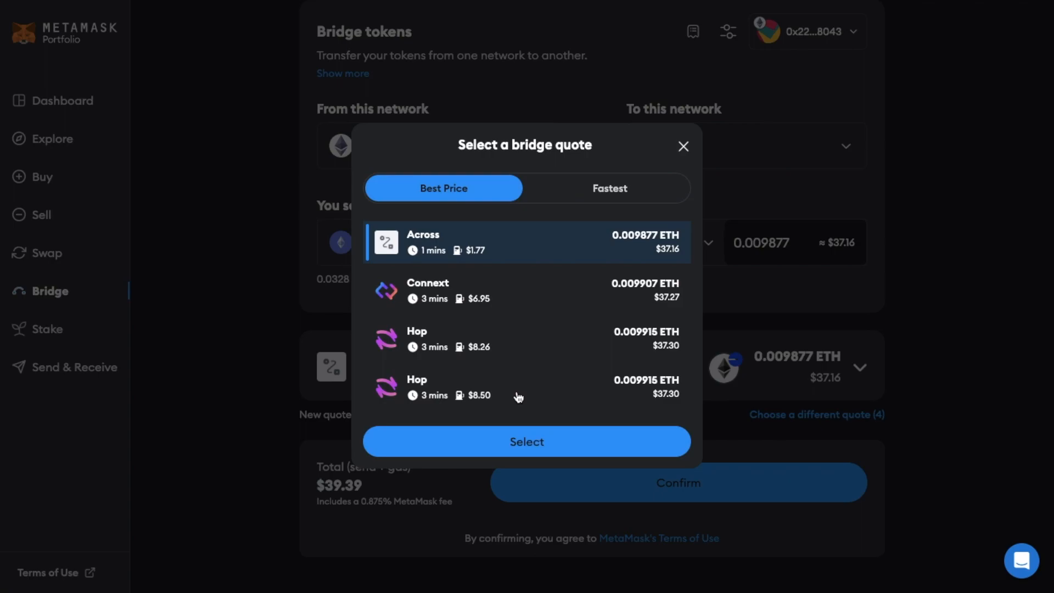
{"action": "mouse_move", "coordinate": [686, 177]}
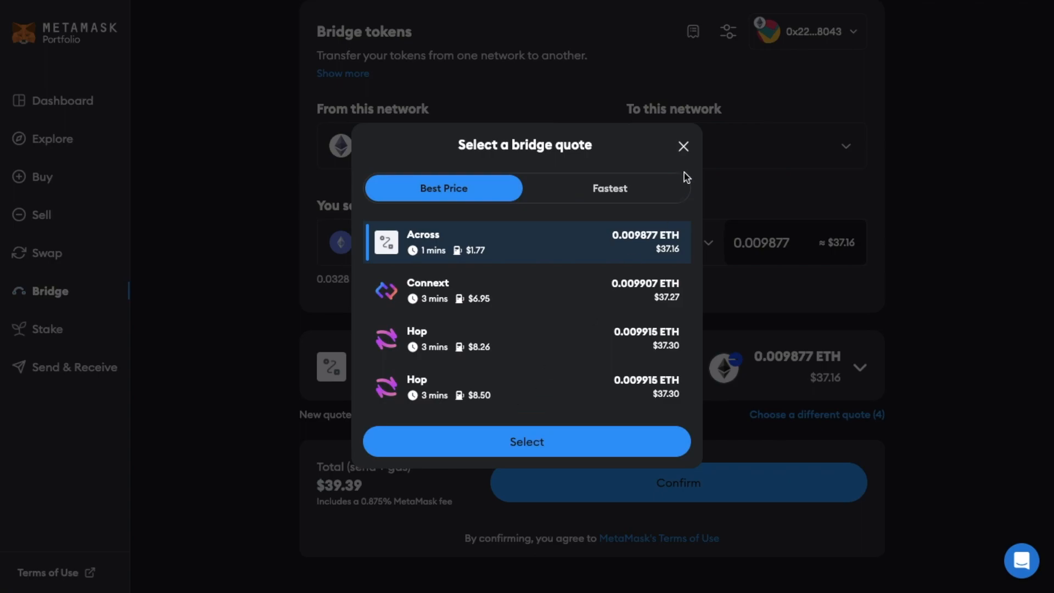
{"action": "mouse_move", "coordinate": [644, 186]}
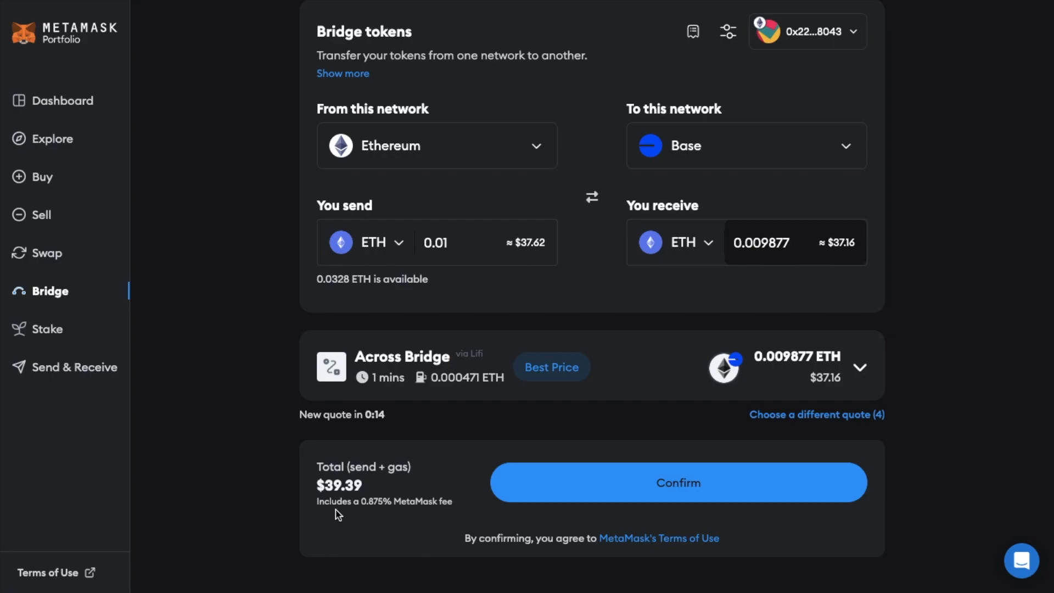
{"action": "mouse_move", "coordinate": [589, 501]}
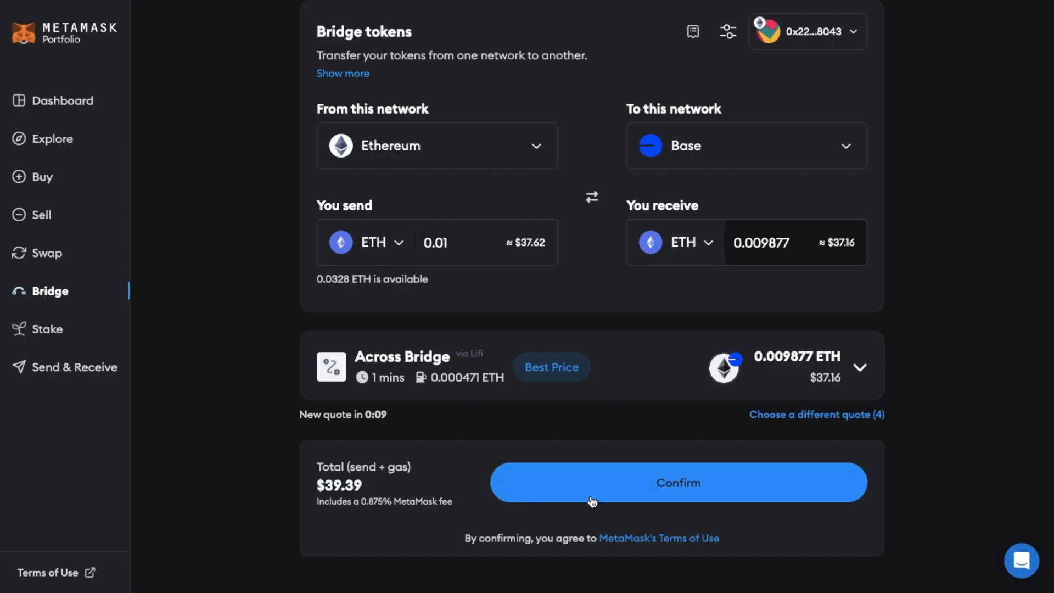
Step: Confirm the 0.01 ETH bridge on the page and in MetaMask's transaction popup
{"action": "left_click", "coordinate": [678, 482]}
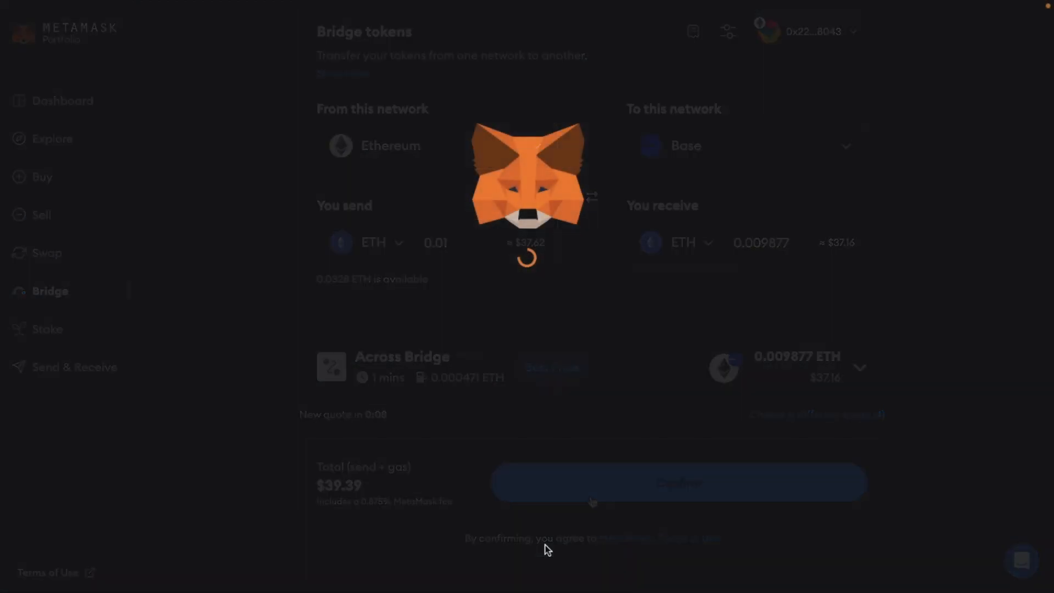
{"action": "left_click", "coordinate": [677, 482]}
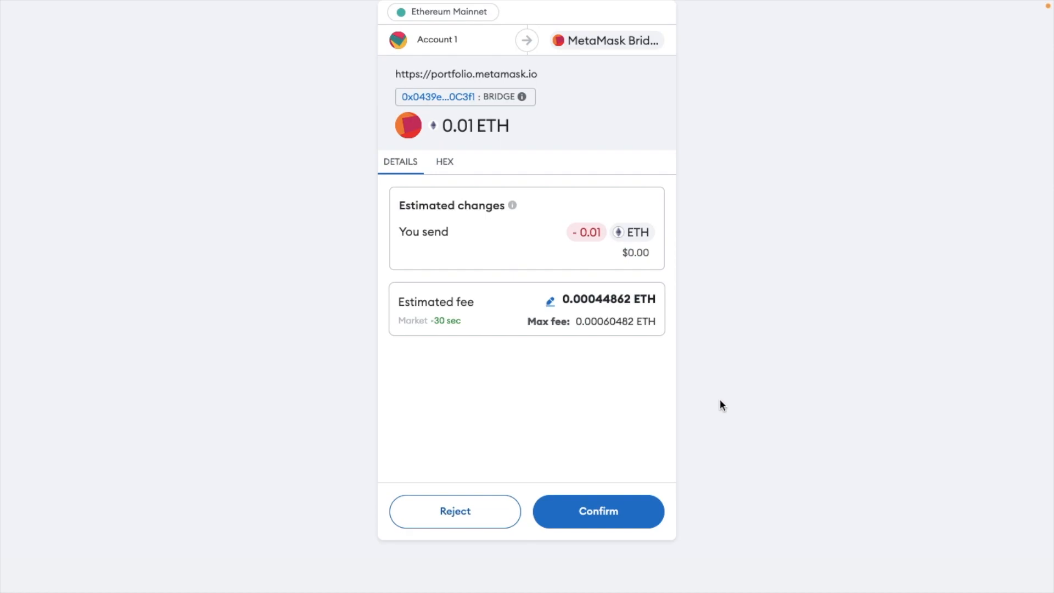
{"action": "mouse_move", "coordinate": [696, 326]}
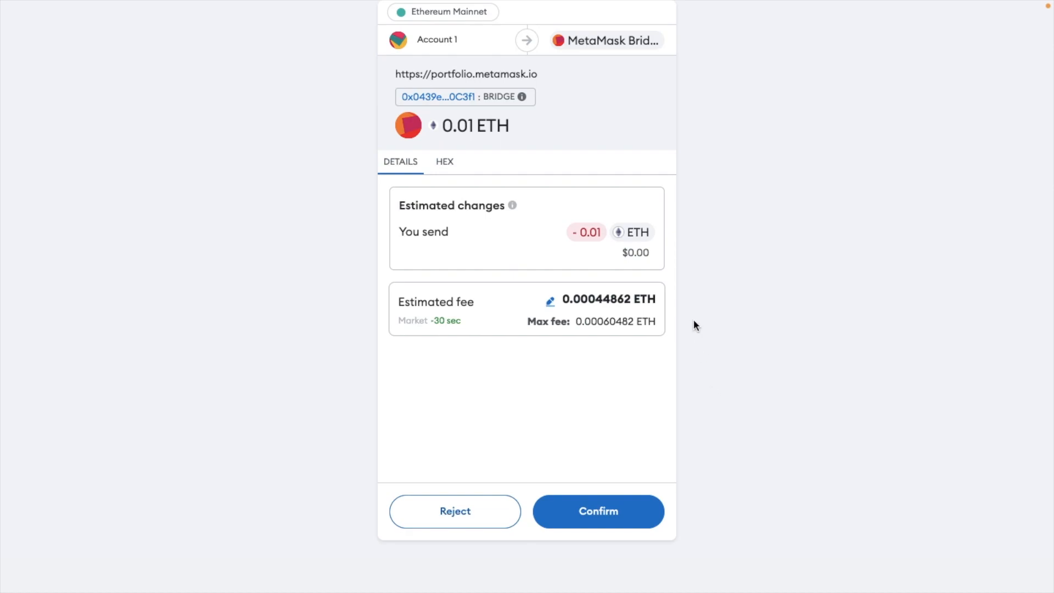
{"action": "left_click", "coordinate": [598, 512]}
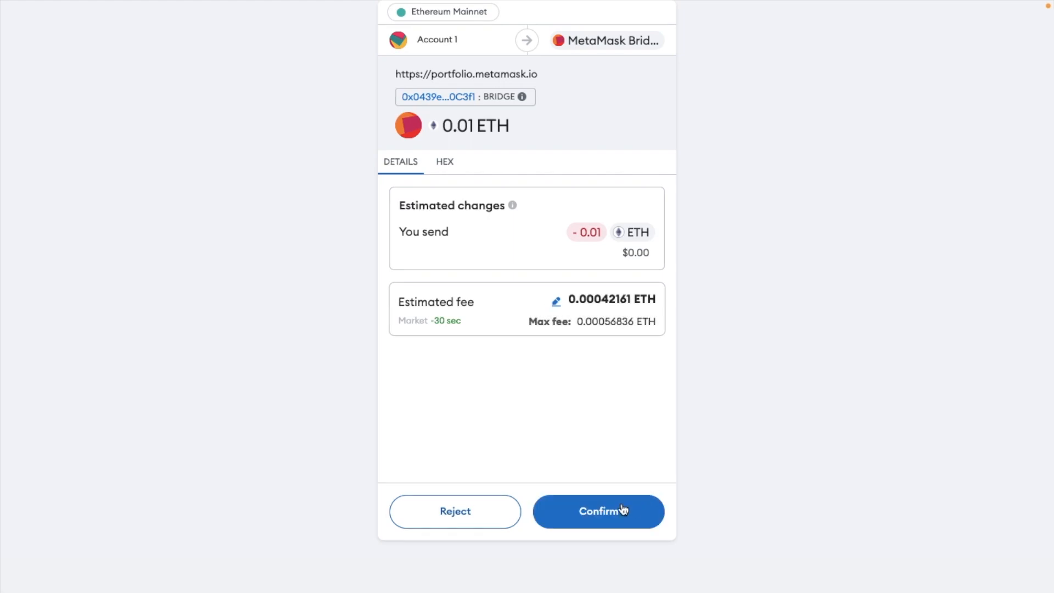
{"action": "left_click", "coordinate": [598, 512]}
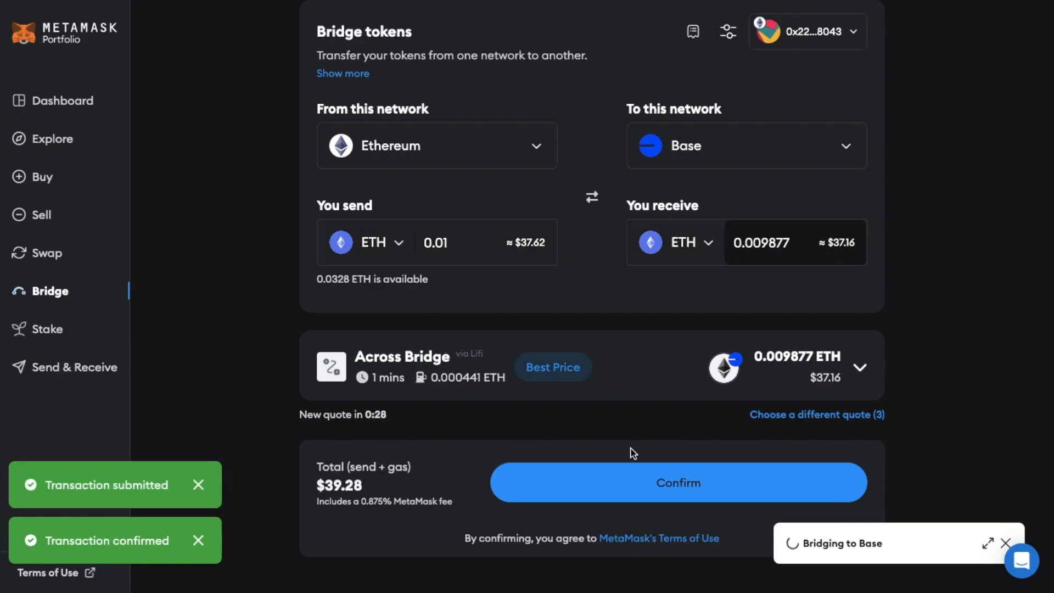
Step: View the Bridge complete summary for 0.0099 ETH, then open the wallet
{"action": "left_click", "coordinate": [677, 482]}
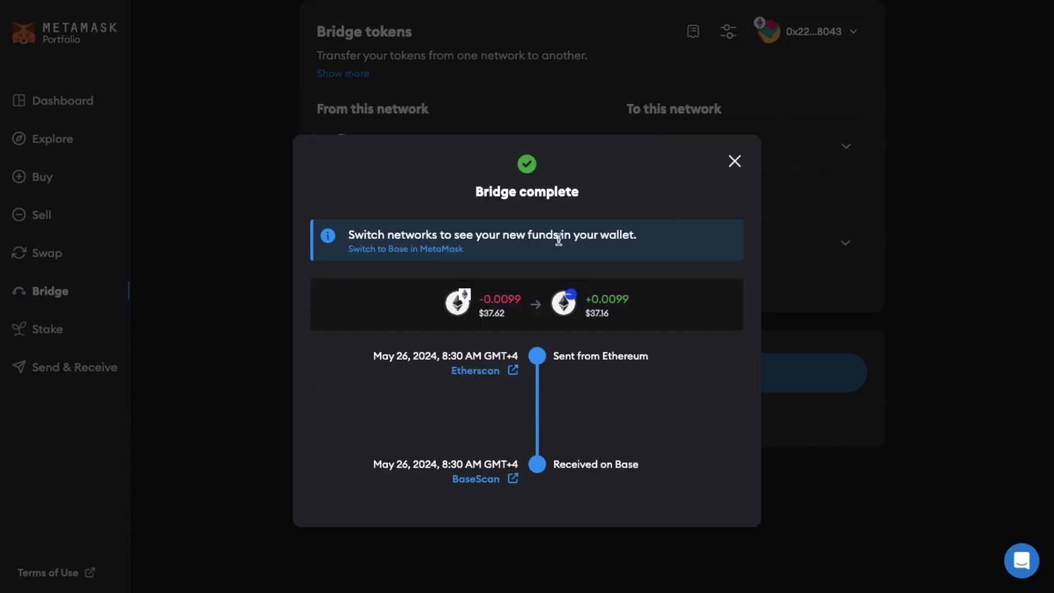
{"action": "left_click", "coordinate": [404, 248]}
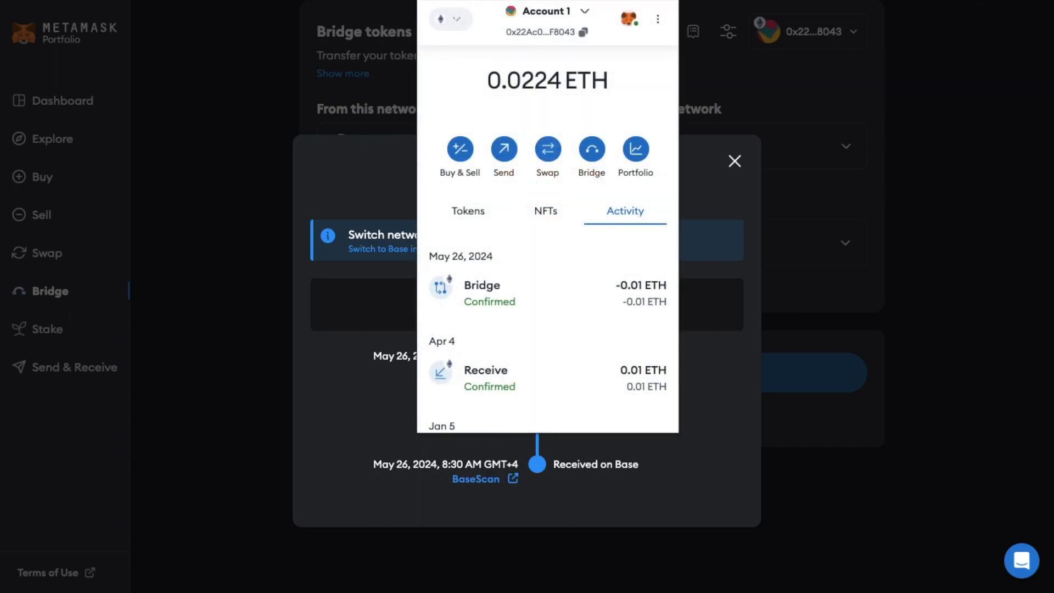
{"action": "mouse_move", "coordinate": [587, 303]}
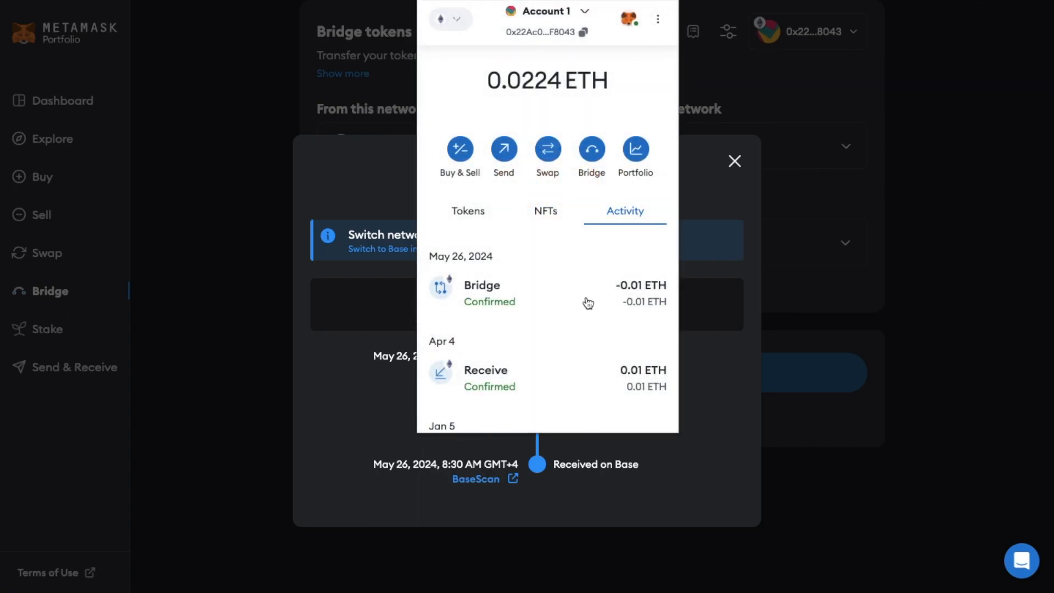
{"action": "mouse_move", "coordinate": [542, 308]}
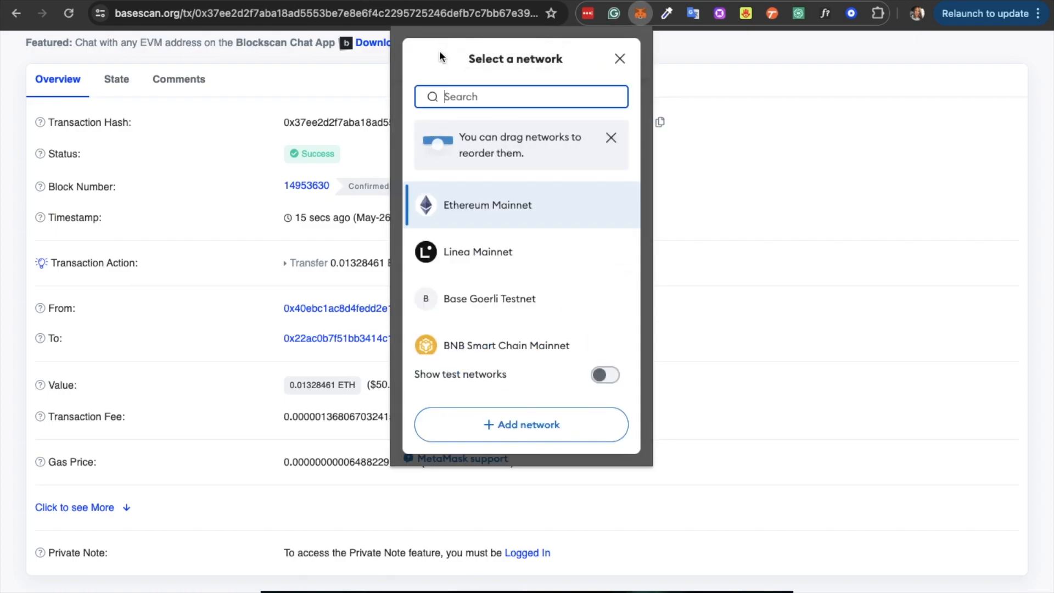
Step: Scroll MetaMask's network list toward Base Mainnet
{"action": "scroll", "scroll_direction": "down", "scroll_amount": 3}
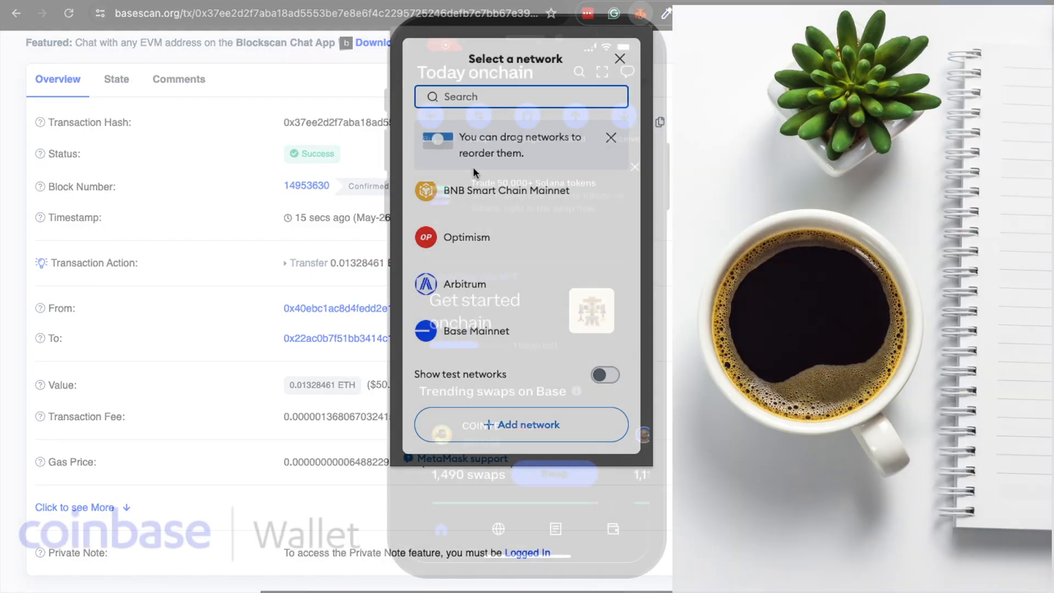
Step: Set Coinbase Wallet's bridge from Ethereum to Base with the available $0.17 of ETH
{"action": "left_click", "coordinate": [619, 59]}
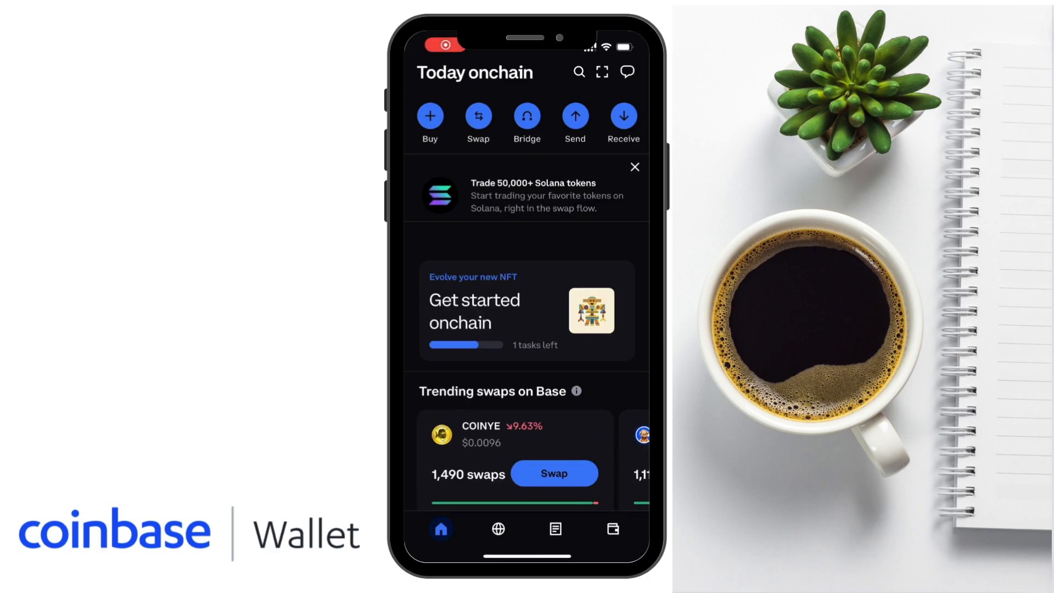
{"action": "left_click", "coordinate": [526, 116]}
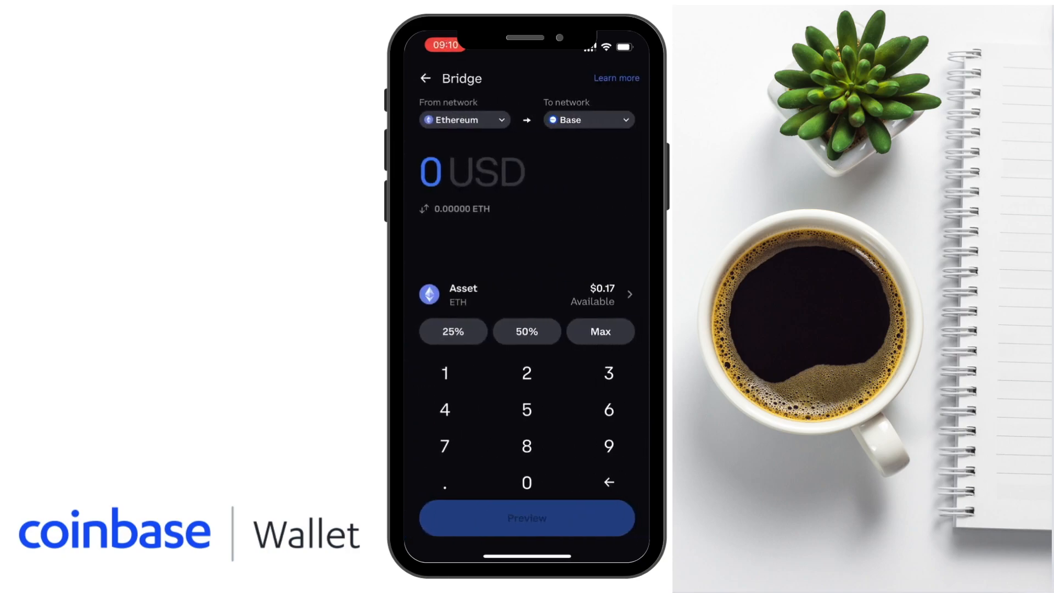
{"action": "left_click", "coordinate": [463, 120]}
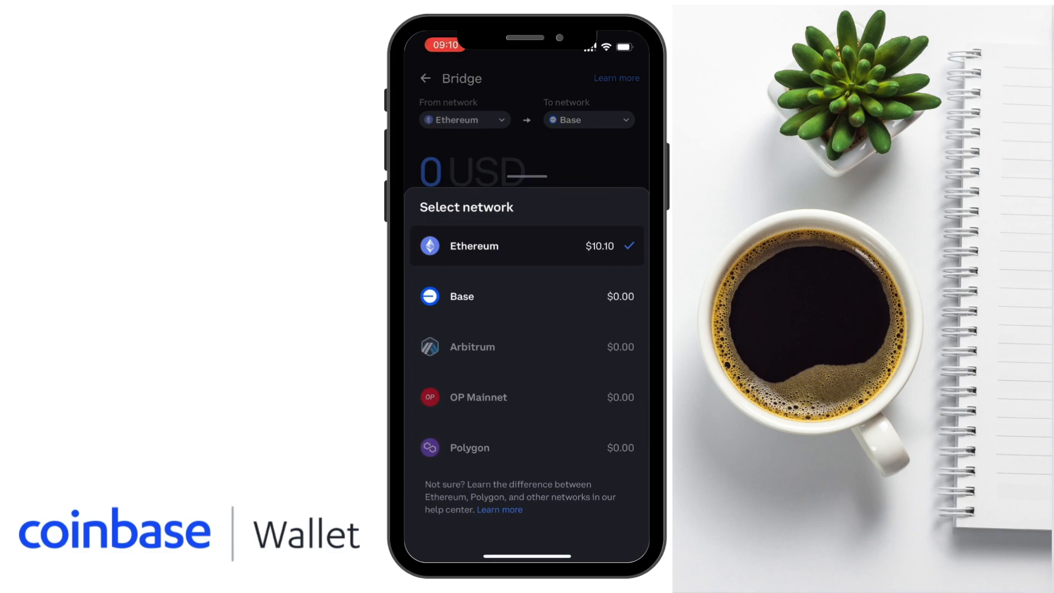
{"action": "left_click", "coordinate": [474, 246]}
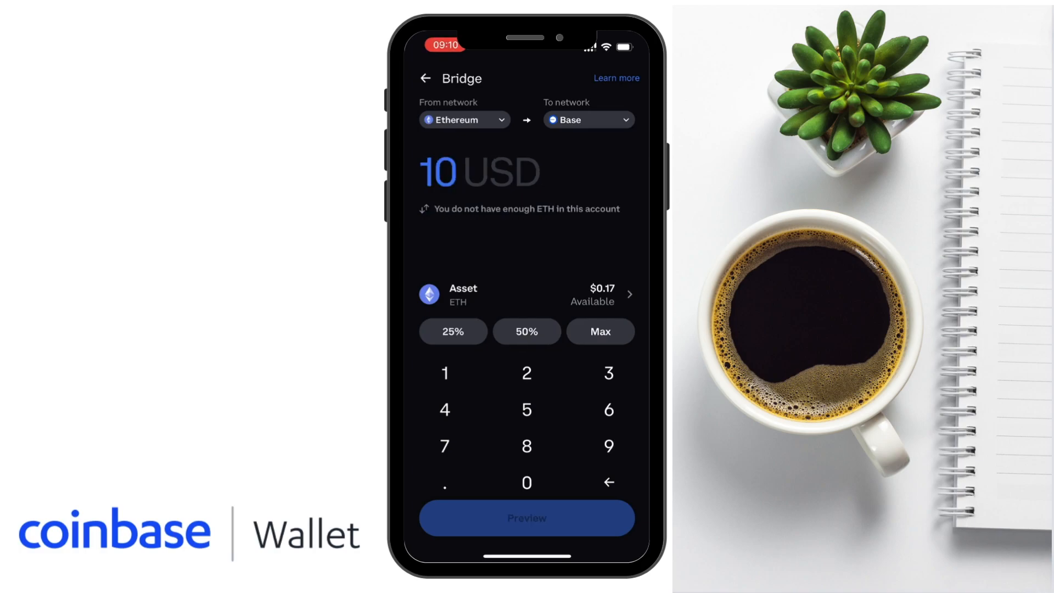
{"action": "left_click", "coordinate": [587, 120]}
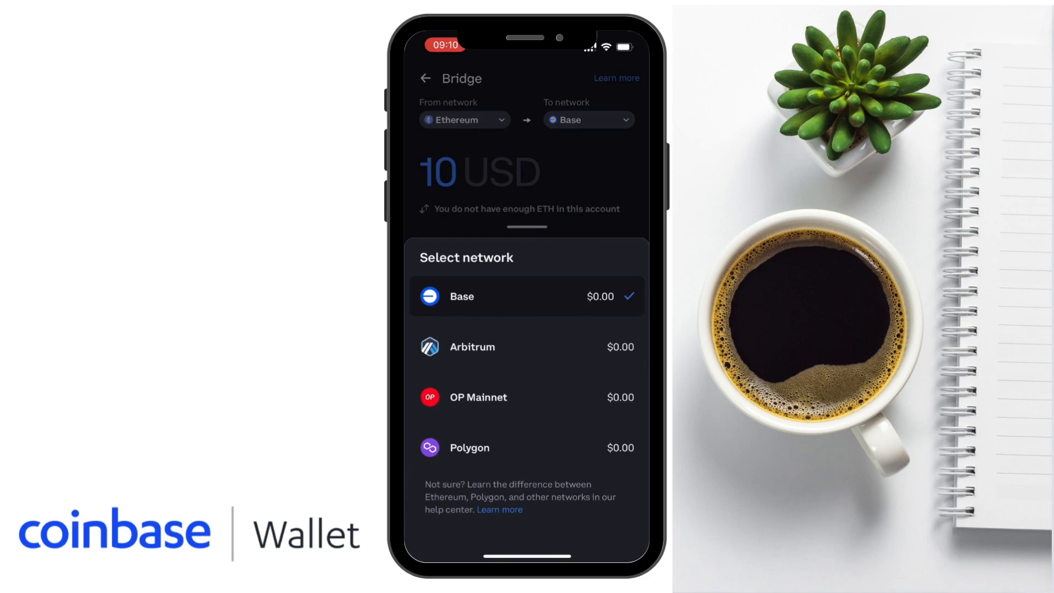
{"action": "left_click", "coordinate": [461, 296]}
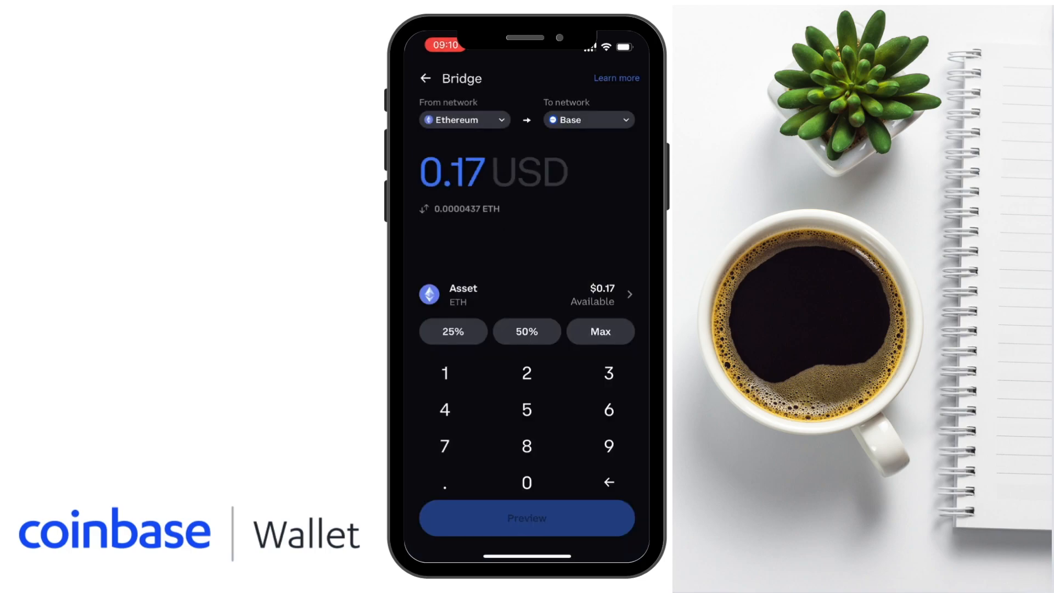
{"action": "left_click", "coordinate": [527, 518]}
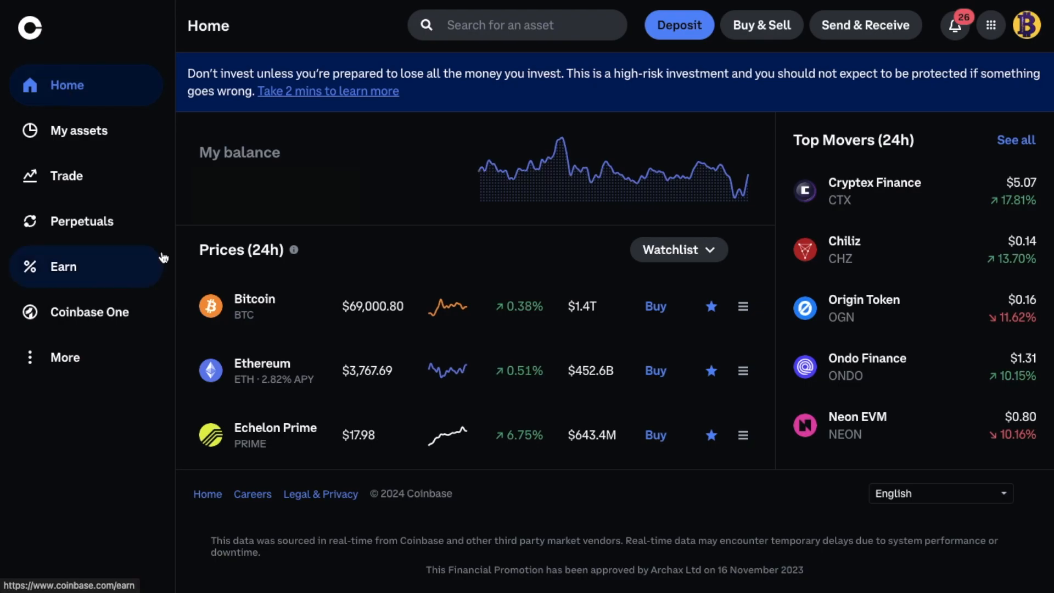
{"action": "mouse_move", "coordinate": [866, 25]}
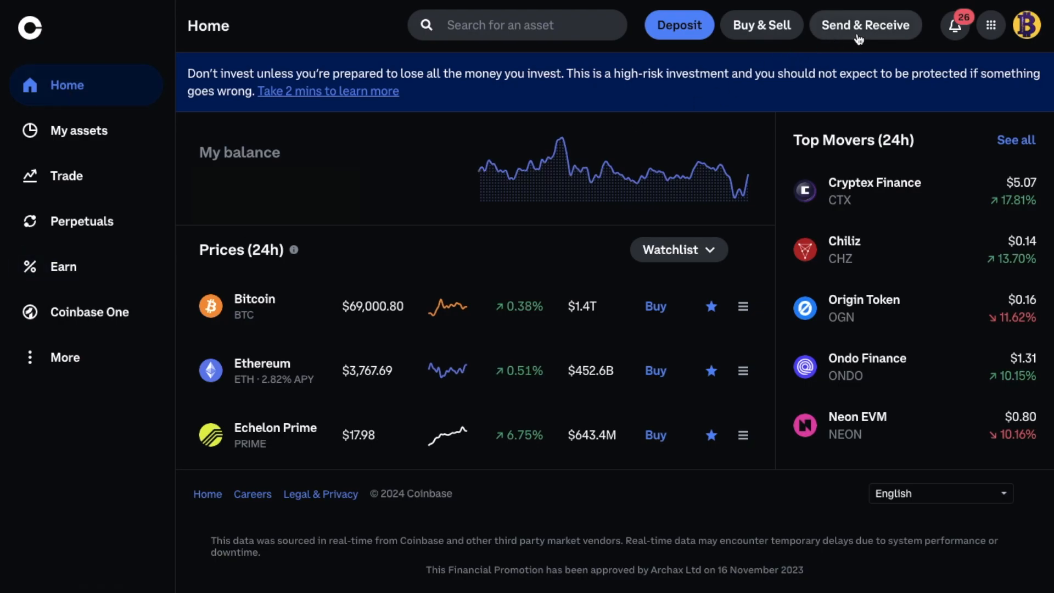
Step: Start a Coinbase Ethereum send and enter 50 USD, about 0.01327346 ETH
{"action": "left_click", "coordinate": [865, 25]}
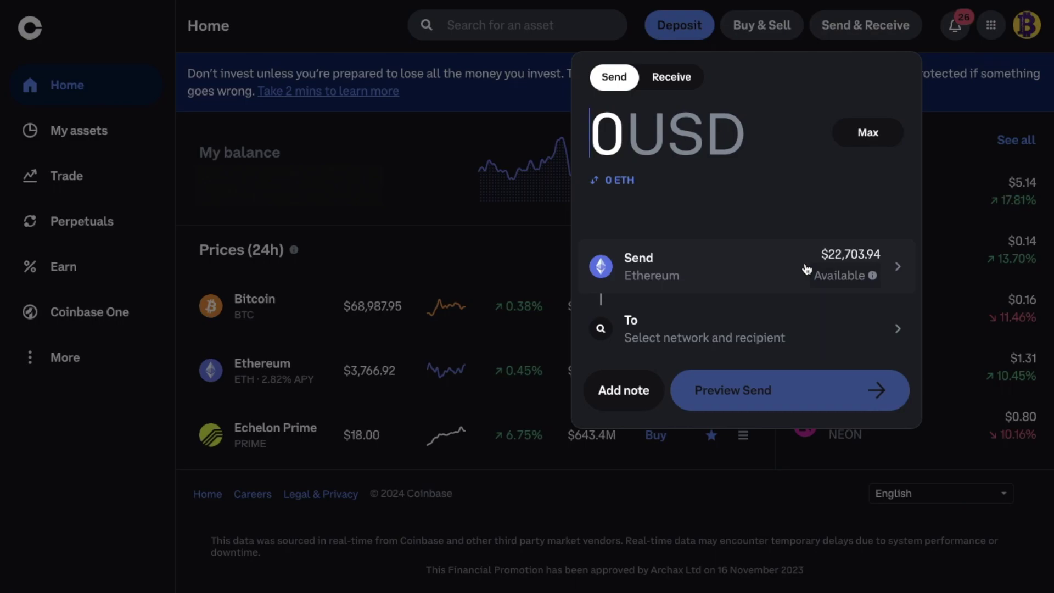
{"action": "mouse_move", "coordinate": [881, 118]}
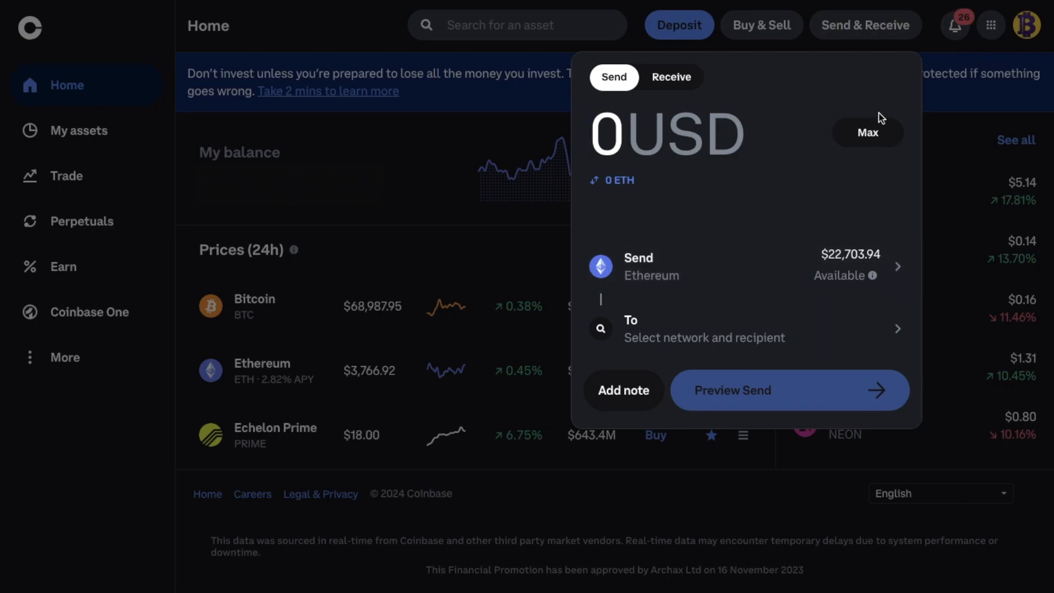
{"action": "type", "text": "50"}
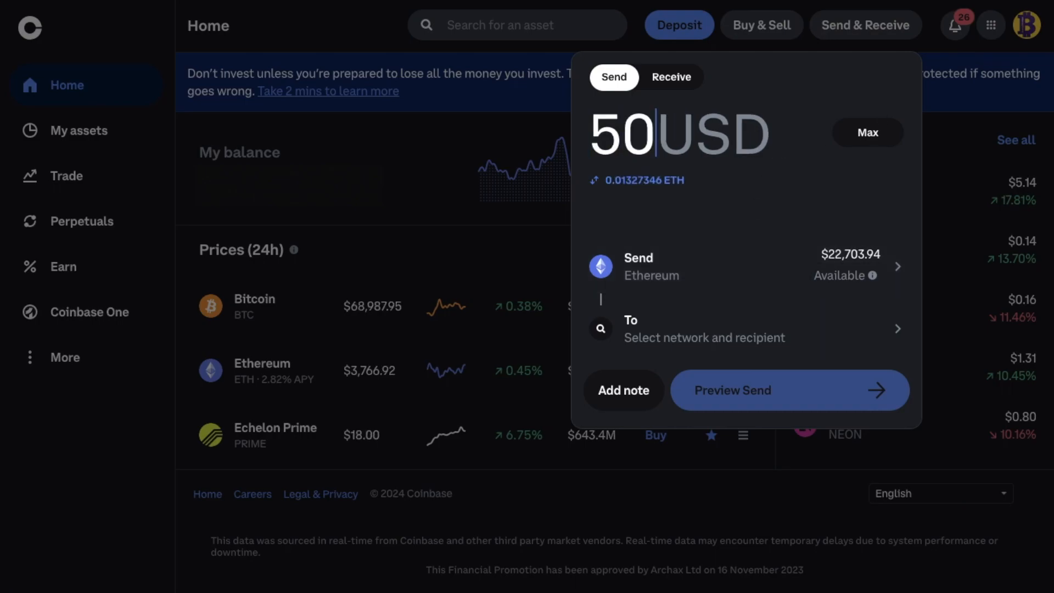
{"action": "mouse_move", "coordinate": [814, 325]}
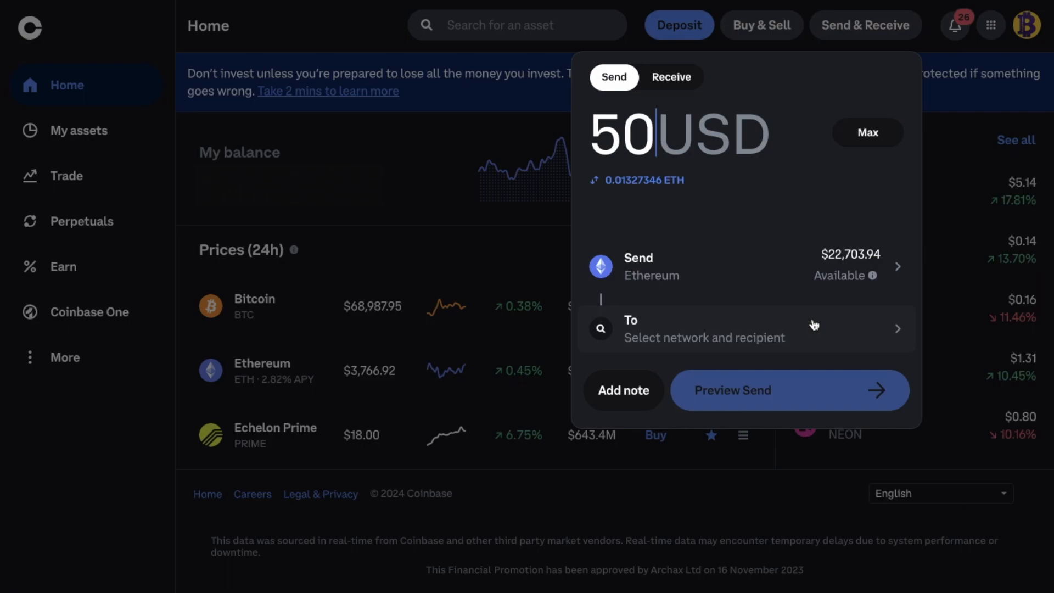
Step: Pick Base ($0.01 fee) as the network for the Coinbase ETH send
{"action": "left_click", "coordinate": [703, 329]}
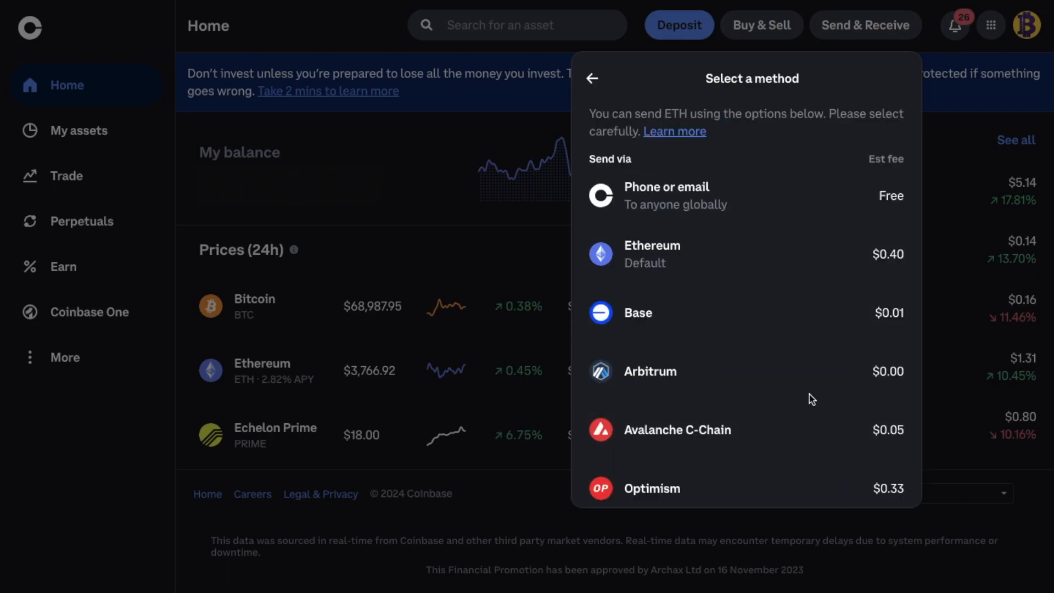
{"action": "mouse_move", "coordinate": [800, 338]}
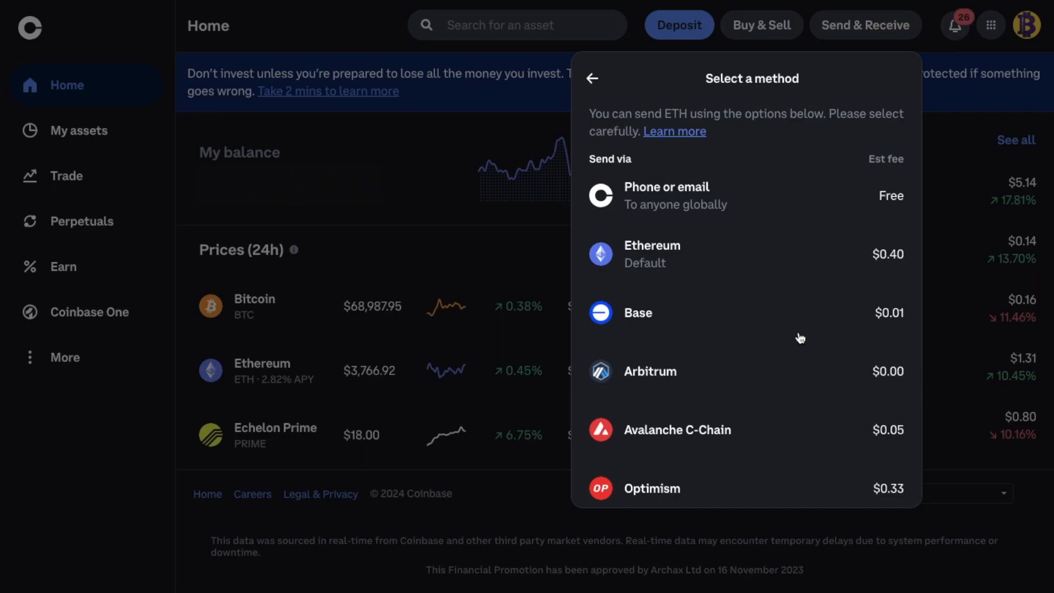
{"action": "mouse_move", "coordinate": [769, 333]}
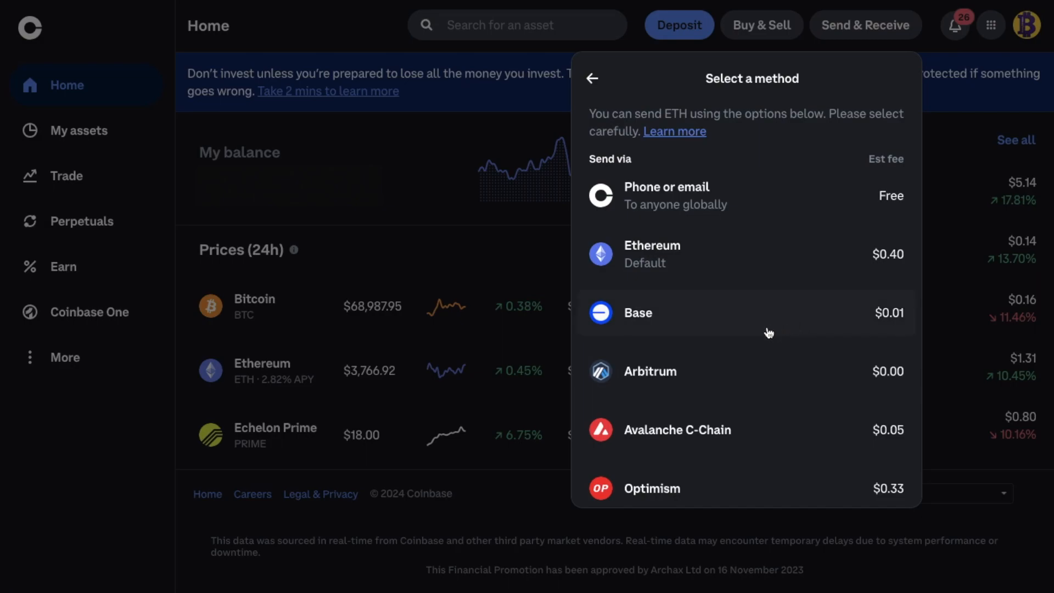
{"action": "mouse_move", "coordinate": [891, 324]}
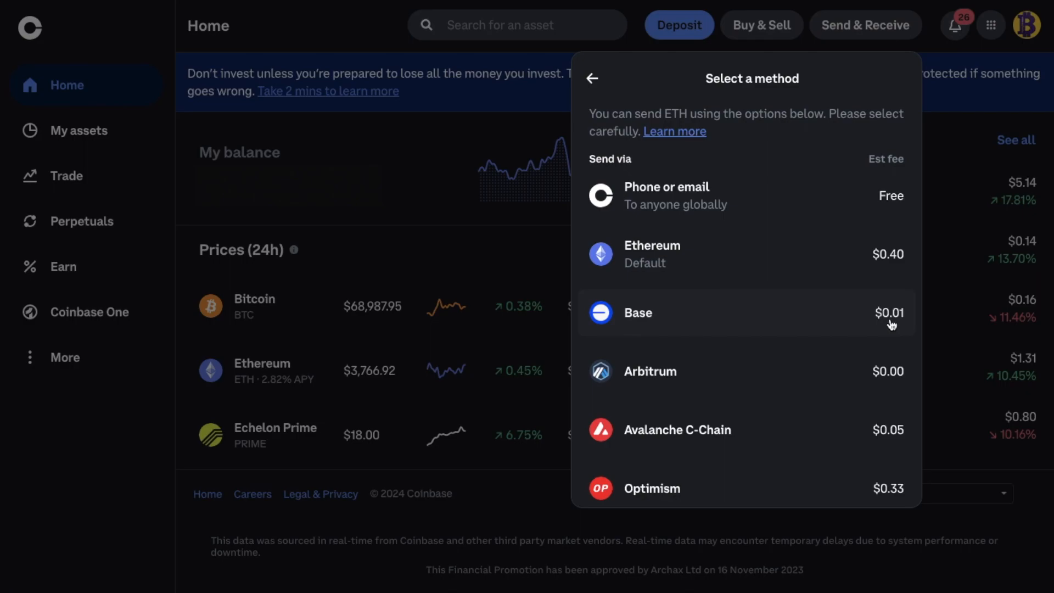
{"action": "mouse_move", "coordinate": [874, 325]}
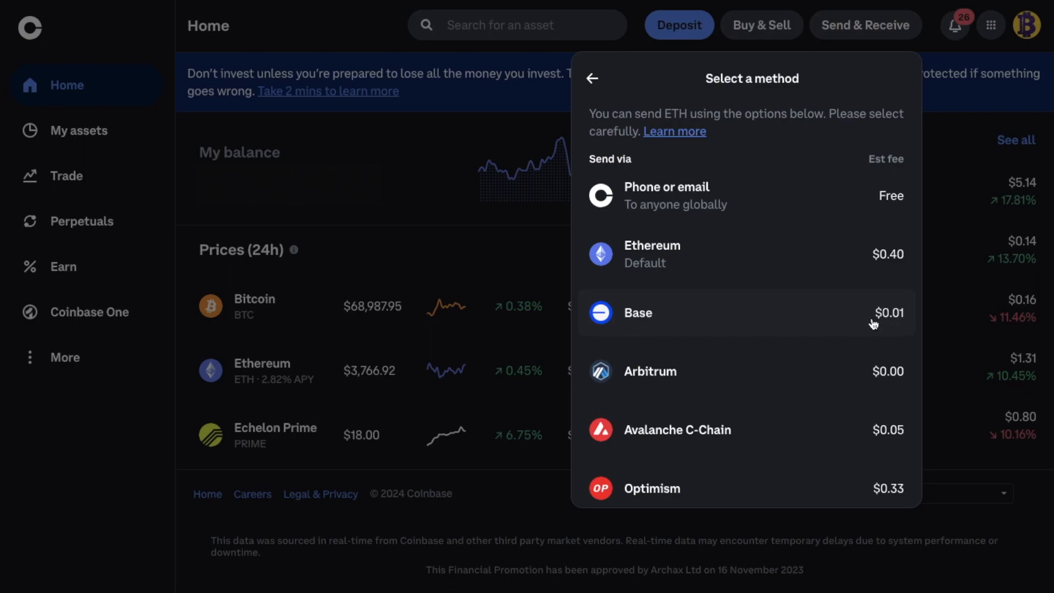
{"action": "left_click", "coordinate": [637, 312]}
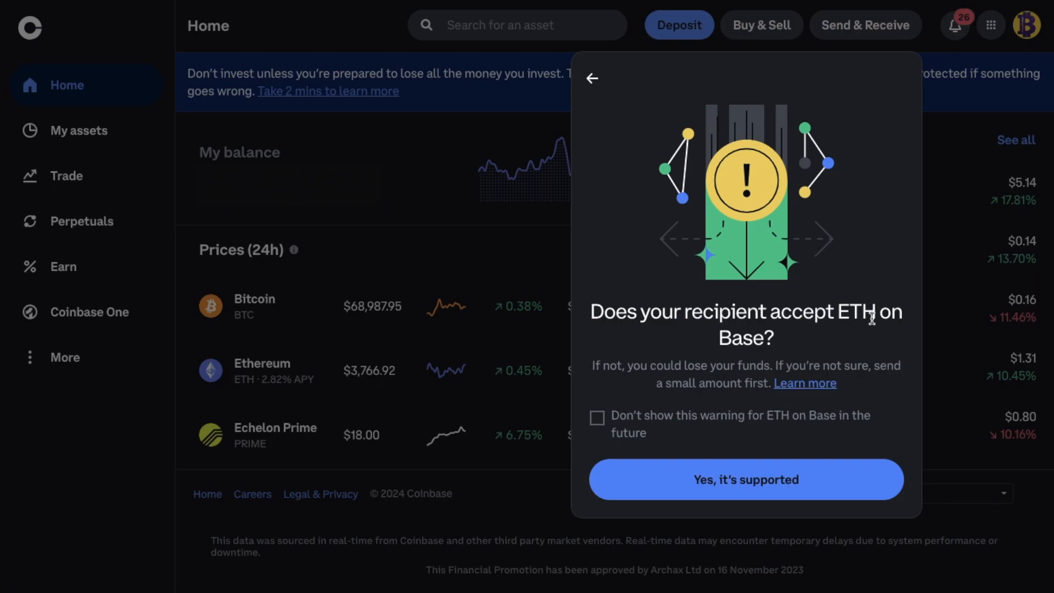
{"action": "mouse_move", "coordinate": [799, 347]}
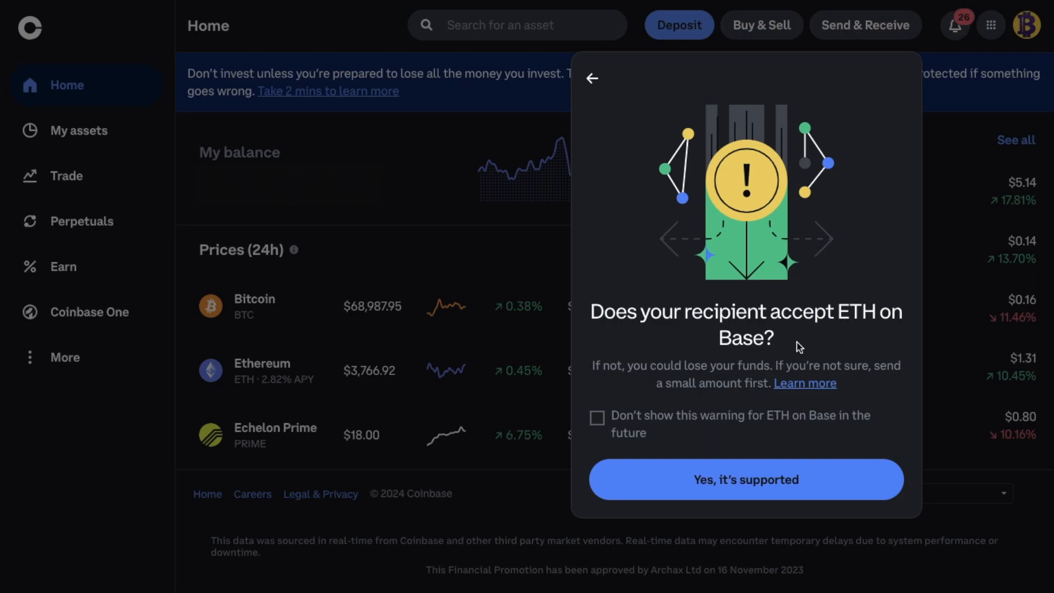
{"action": "mouse_move", "coordinate": [701, 438]}
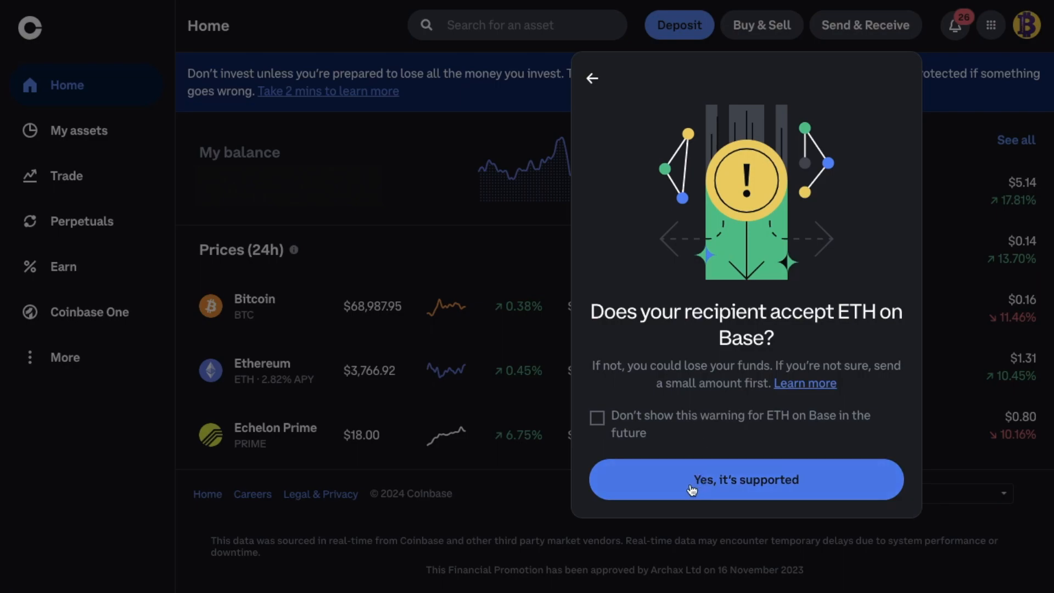
Step: Confirm the recipient accepts ETH on Base, then copy the MetaMask Base Mainnet address
{"action": "left_click", "coordinate": [746, 480]}
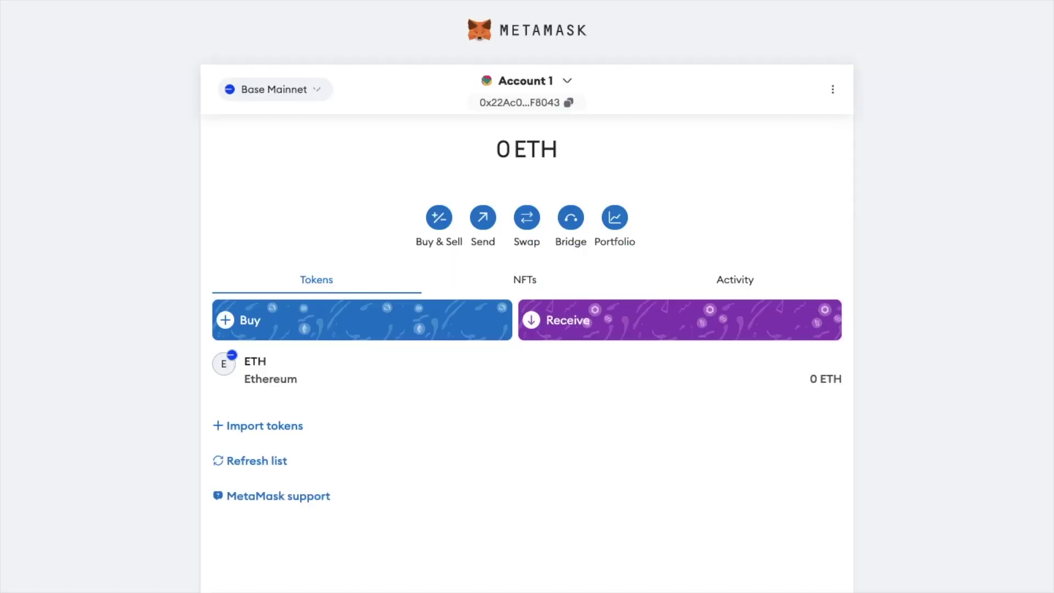
{"action": "mouse_move", "coordinate": [239, 106]}
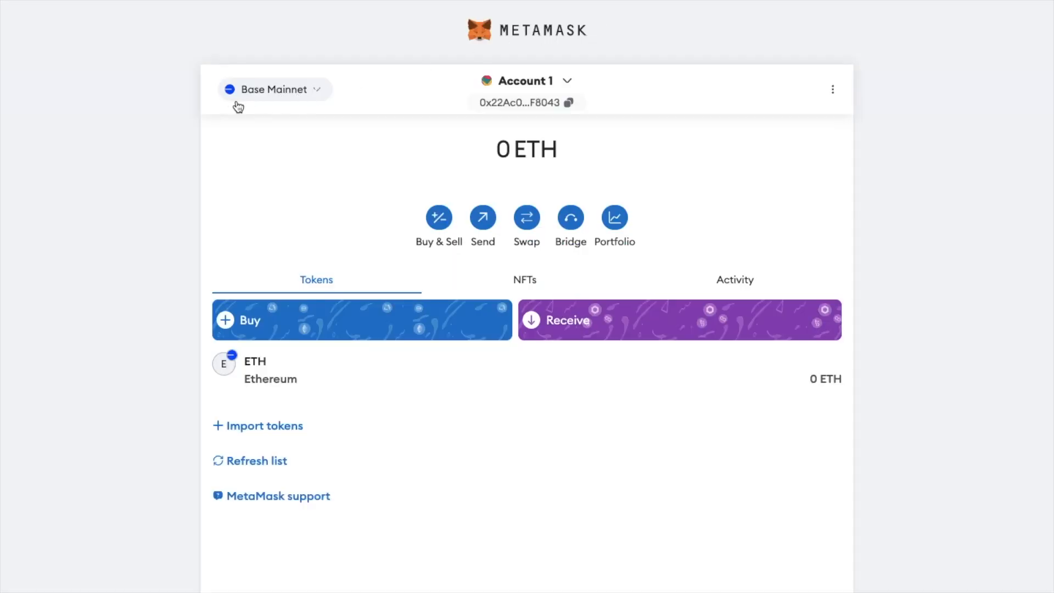
{"action": "mouse_move", "coordinate": [278, 112]}
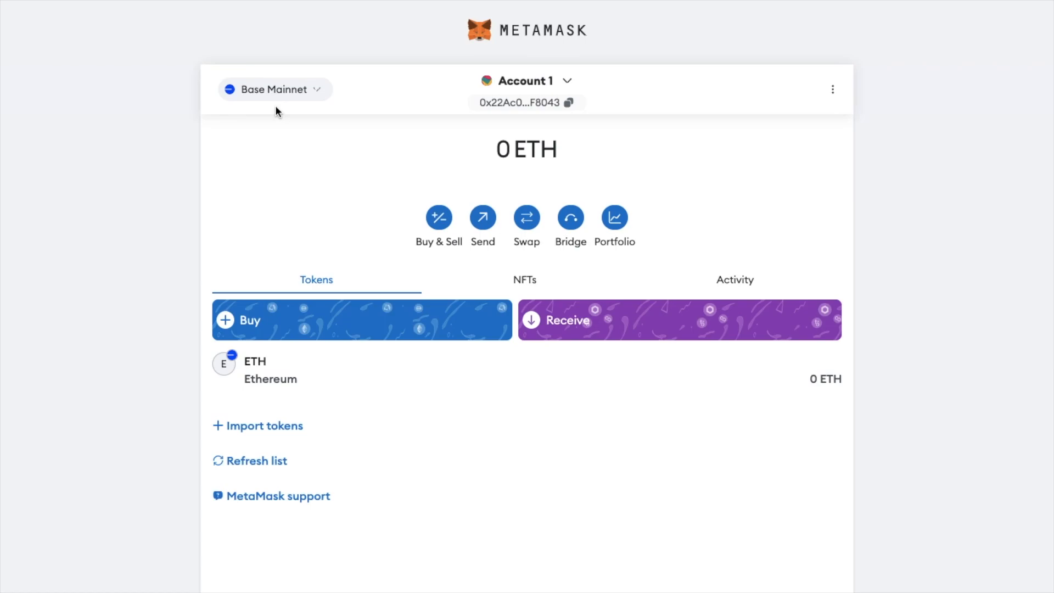
{"action": "mouse_move", "coordinate": [309, 67]}
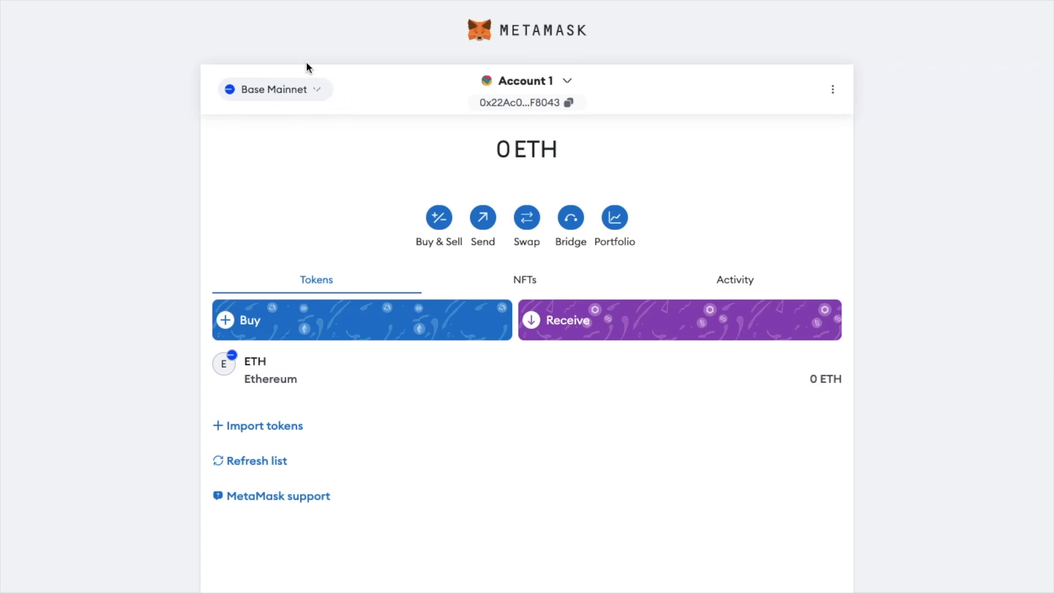
{"action": "mouse_move", "coordinate": [318, 121]}
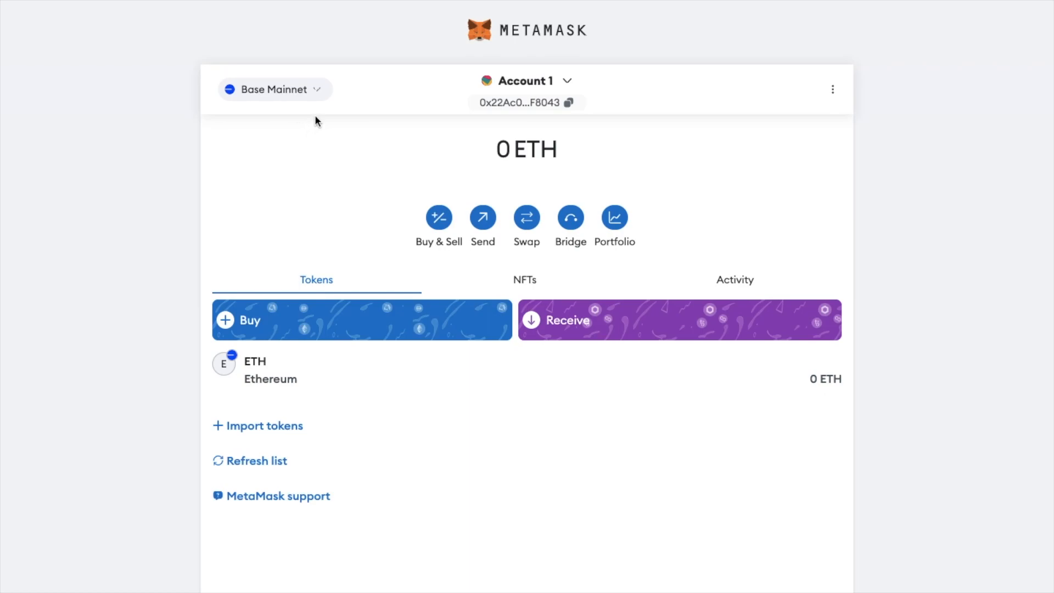
{"action": "mouse_move", "coordinate": [527, 102]}
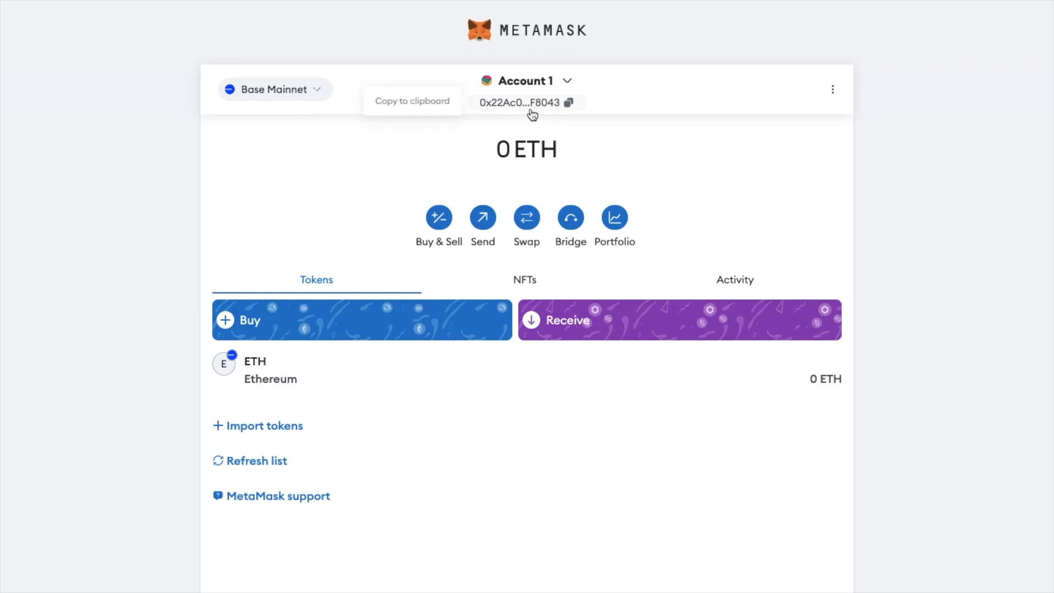
{"action": "left_click", "coordinate": [569, 102]}
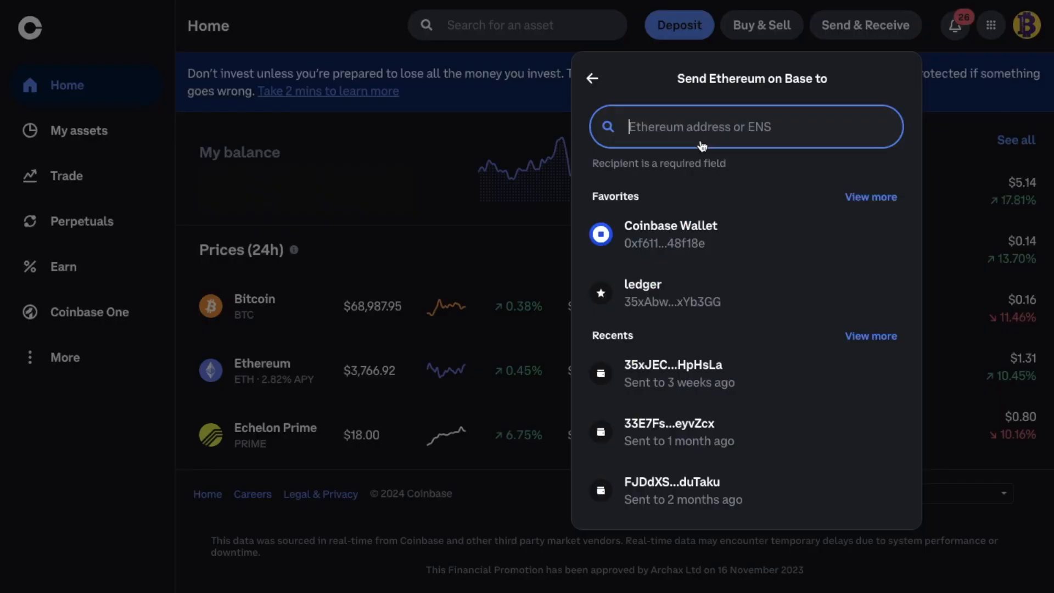
Step: Paste and select address 0x22Ac…F8043 as recipient, then preview the $50.01 send
{"action": "type", "text": "7f51BB3414c1ADE271C3558d4ae8fF8043"}
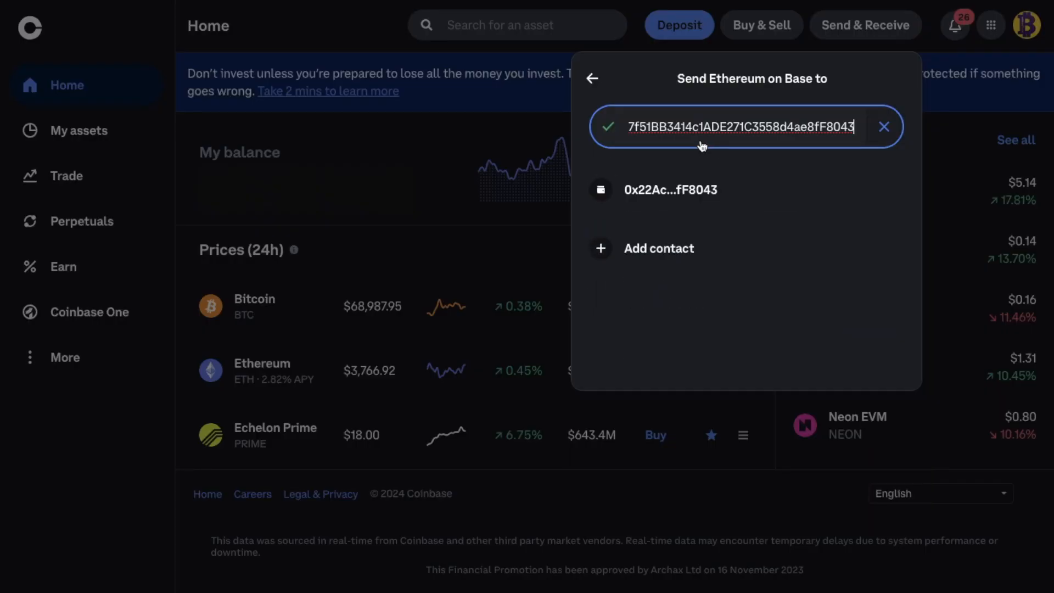
{"action": "left_click", "coordinate": [670, 190]}
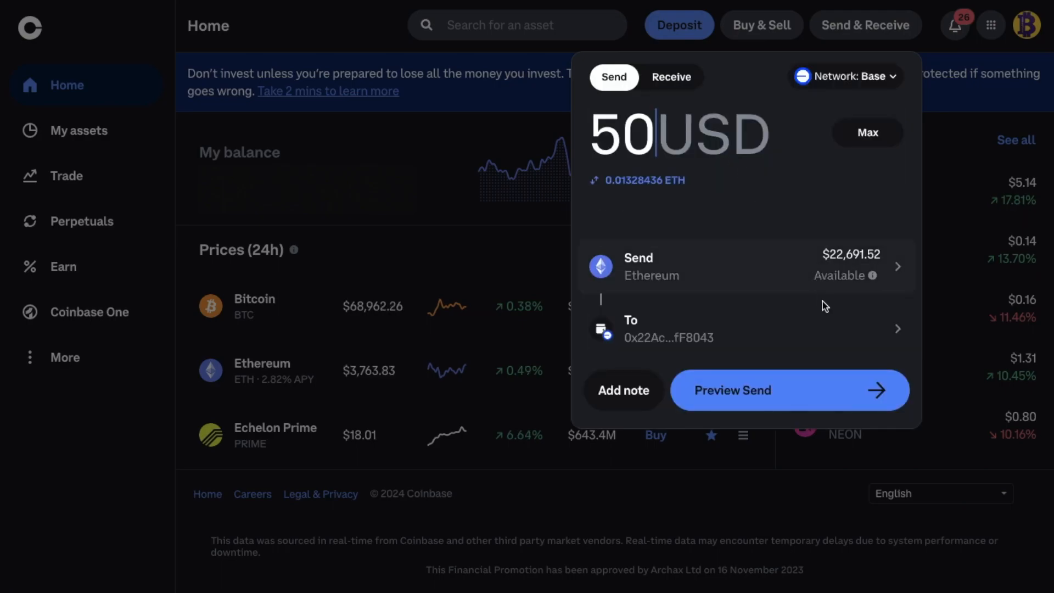
{"action": "left_click", "coordinate": [789, 390]}
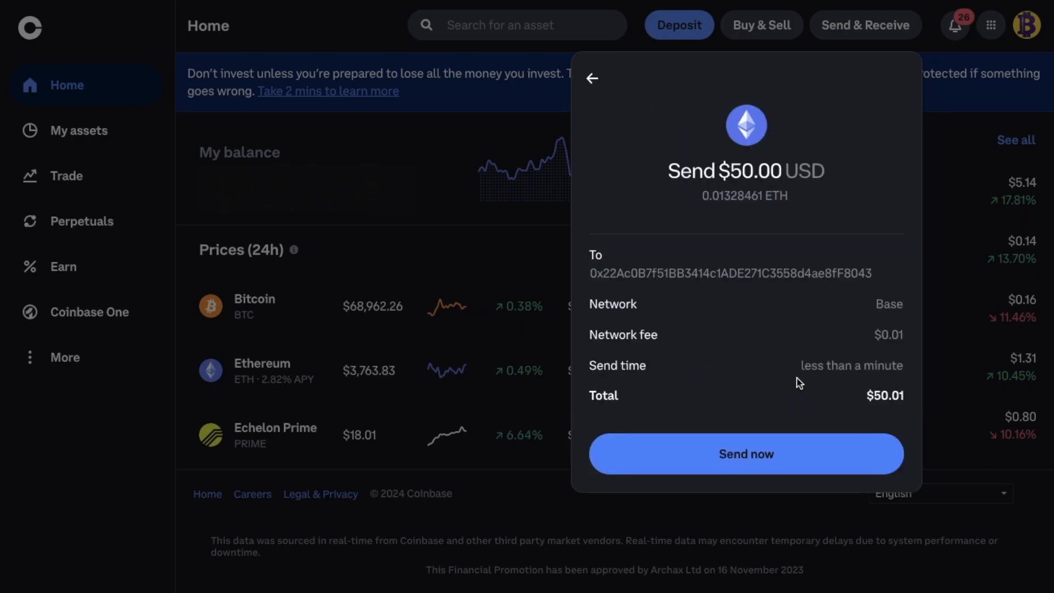
{"action": "mouse_move", "coordinate": [919, 320]}
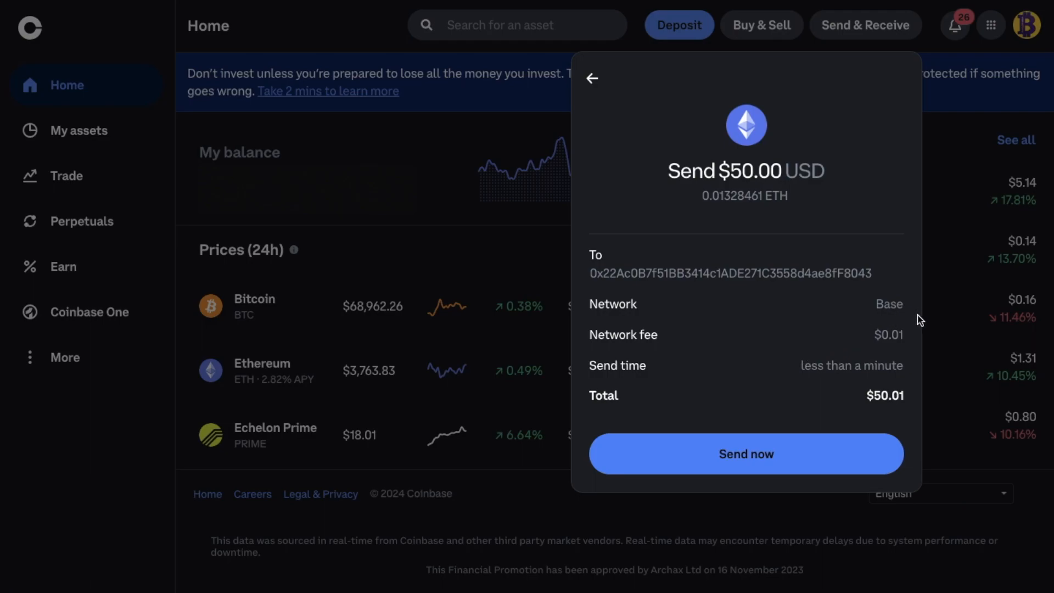
{"action": "mouse_move", "coordinate": [905, 390]}
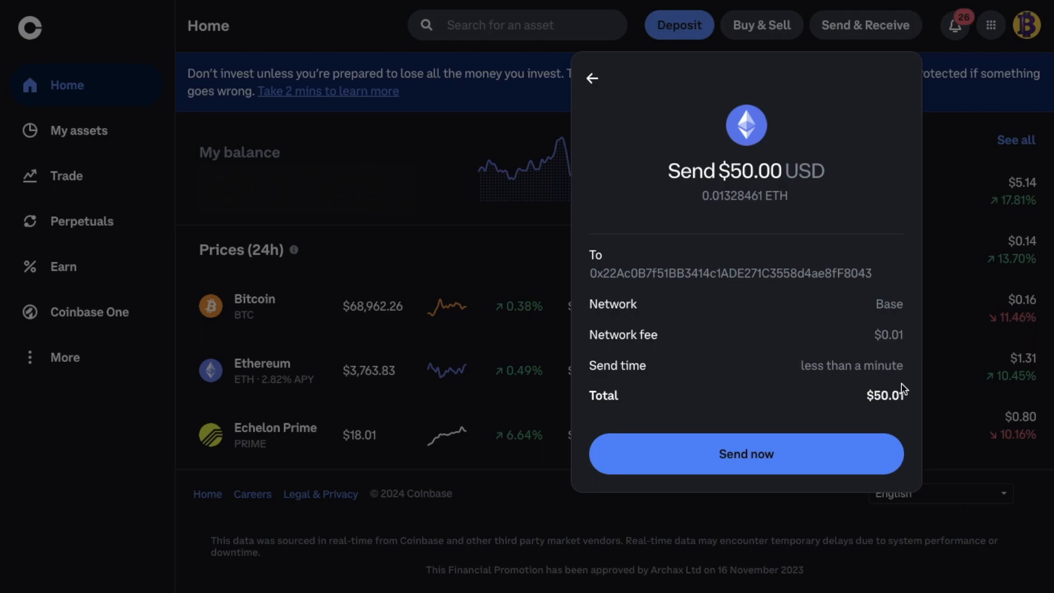
{"action": "mouse_move", "coordinate": [890, 413]}
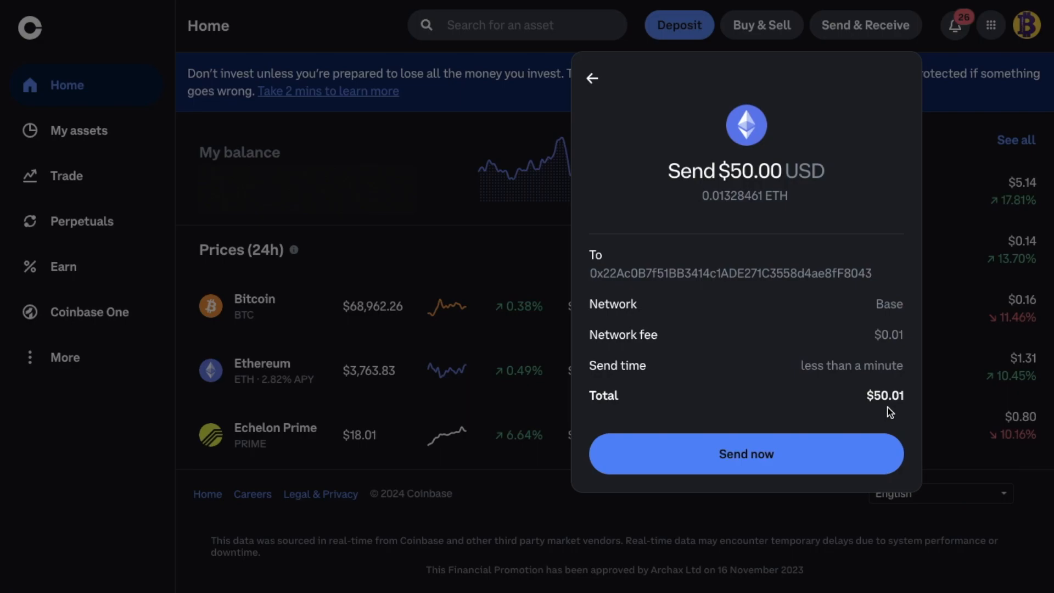
{"action": "mouse_move", "coordinate": [848, 450]}
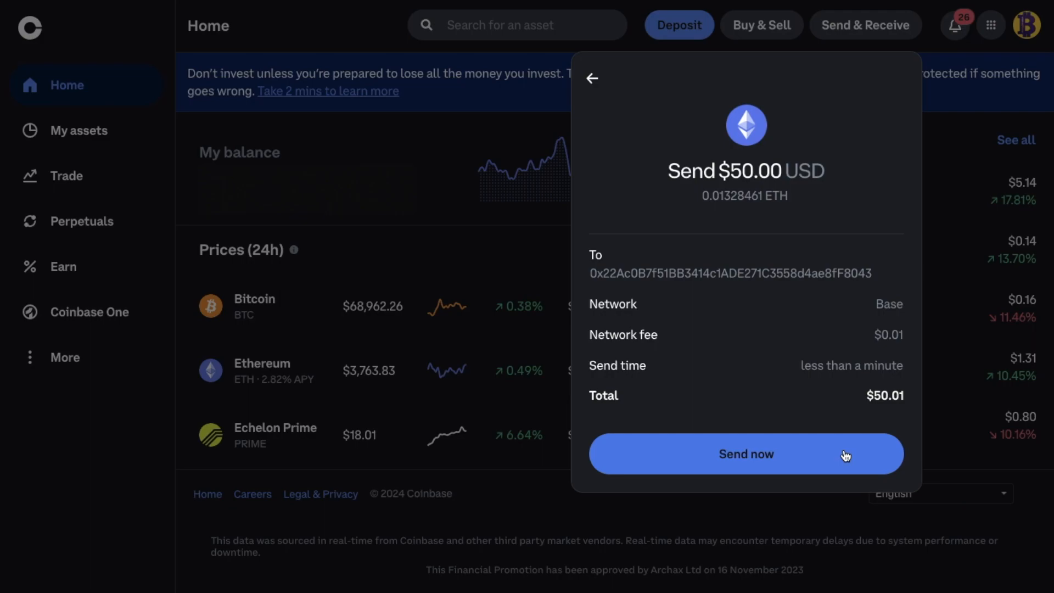
Step: Send the $50 ETH, check it on BaseScan, and see 0.0133 ETH in MetaMask
{"action": "left_click", "coordinate": [746, 453]}
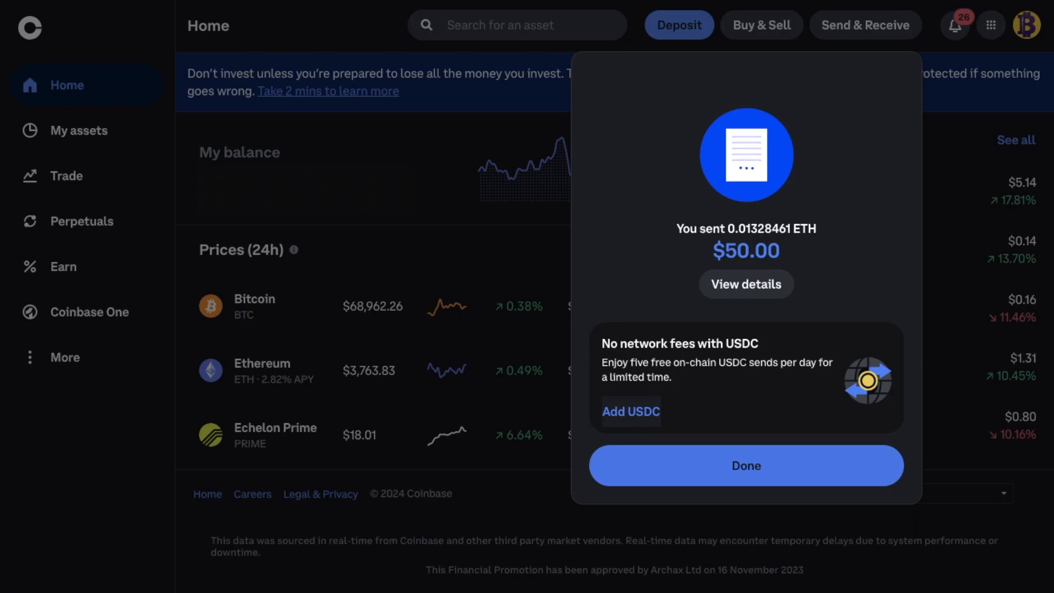
{"action": "left_click", "coordinate": [746, 284]}
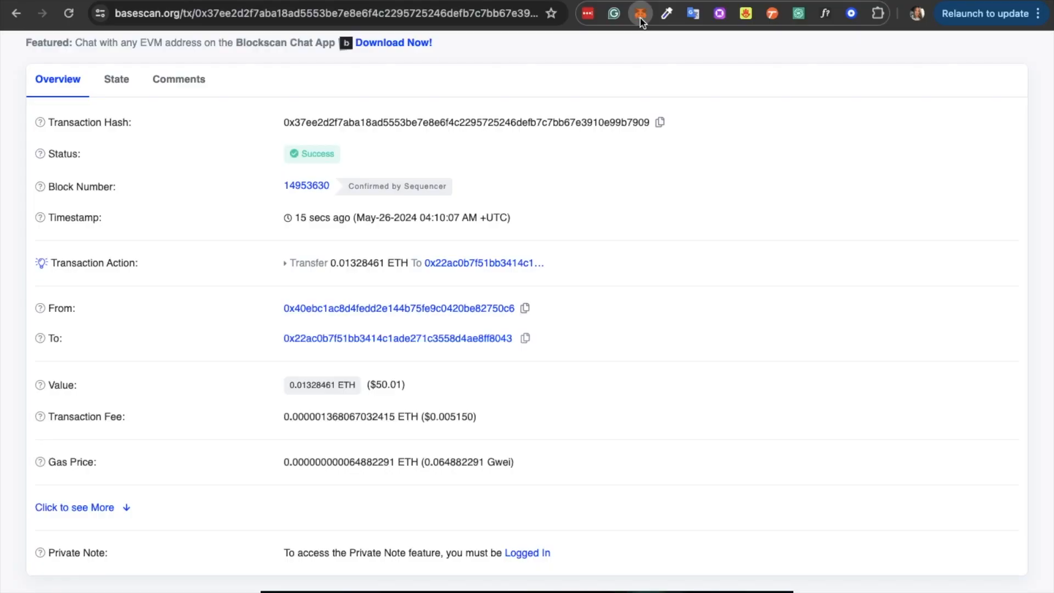
{"action": "left_click", "coordinate": [639, 13]}
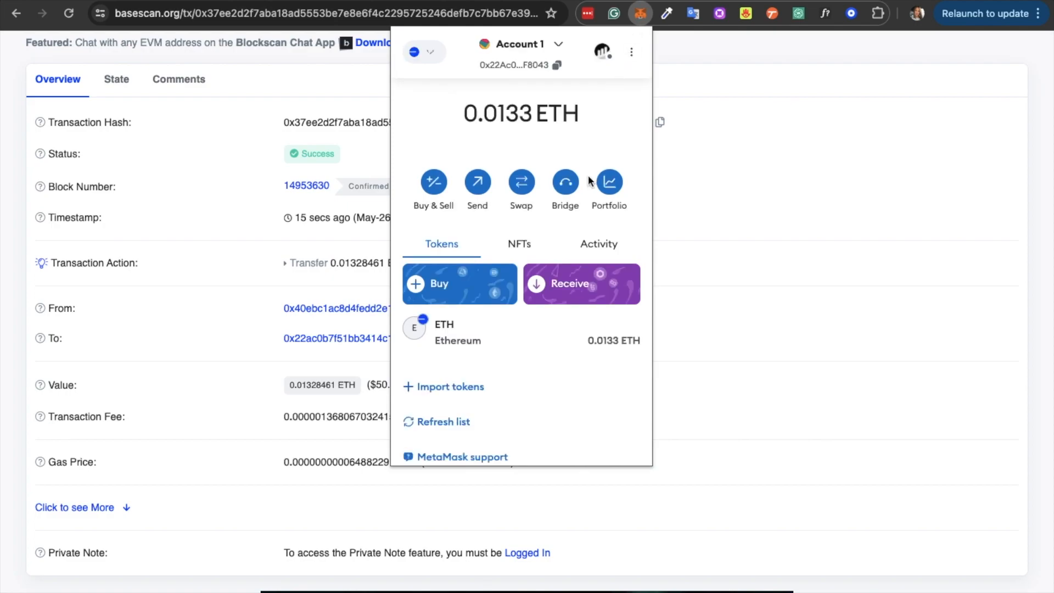
{"action": "mouse_move", "coordinate": [582, 343]}
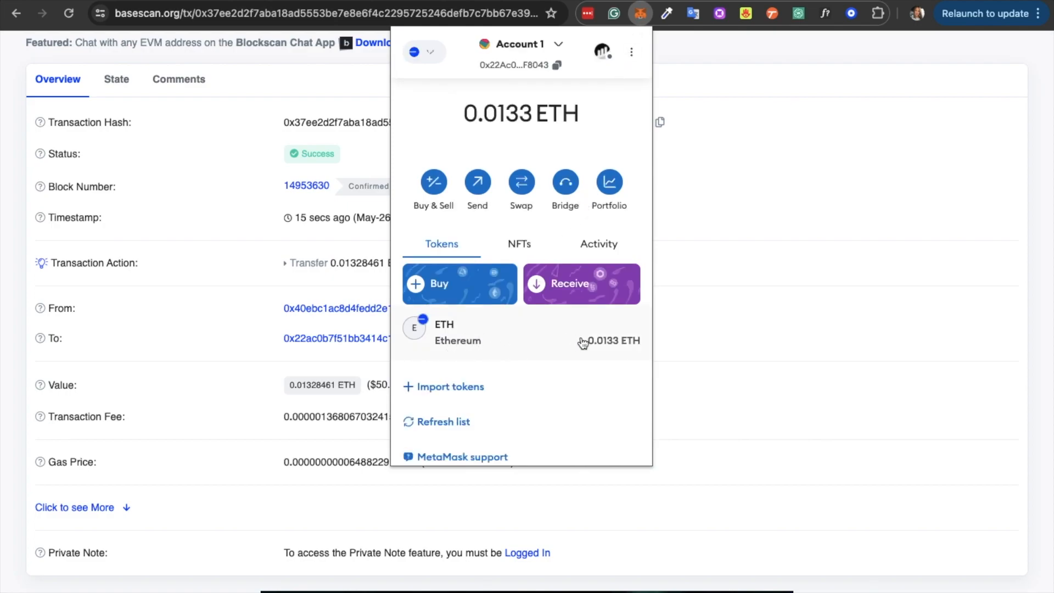